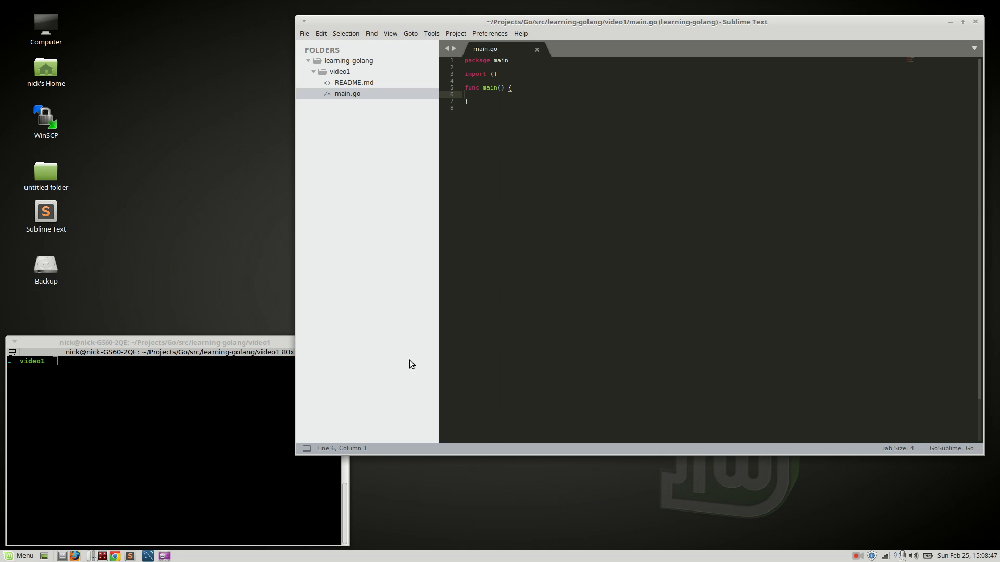
- Run 'go version' in the terminal, confirming go1.10 for linux/amd64 is installed
text(go version)
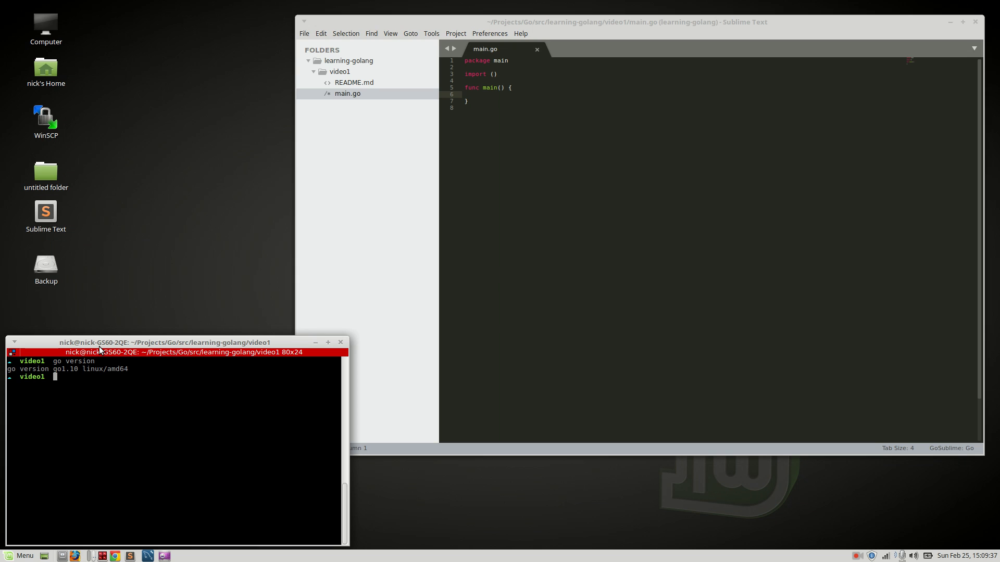
mouse_move(177, 182)
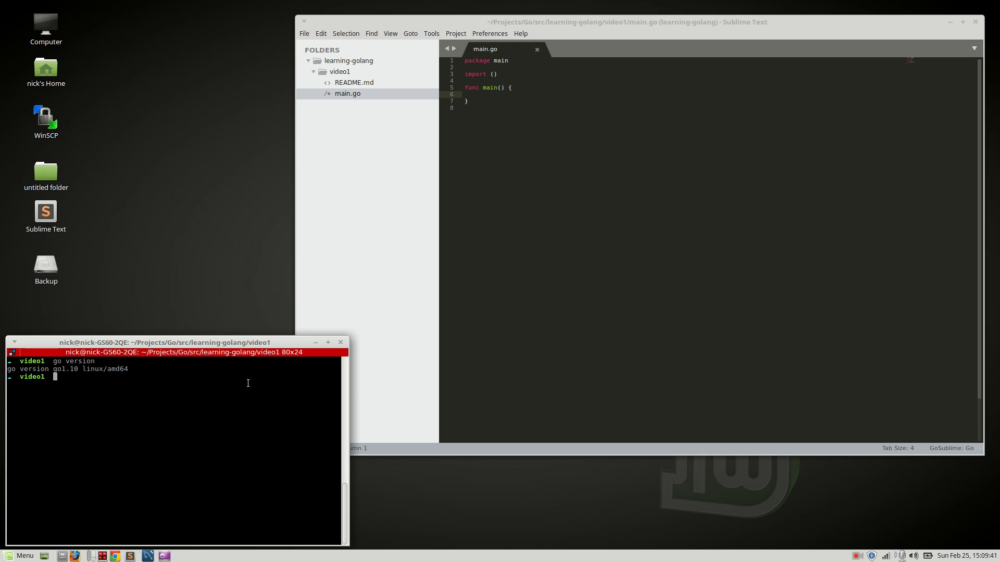
mouse_move(179, 305)
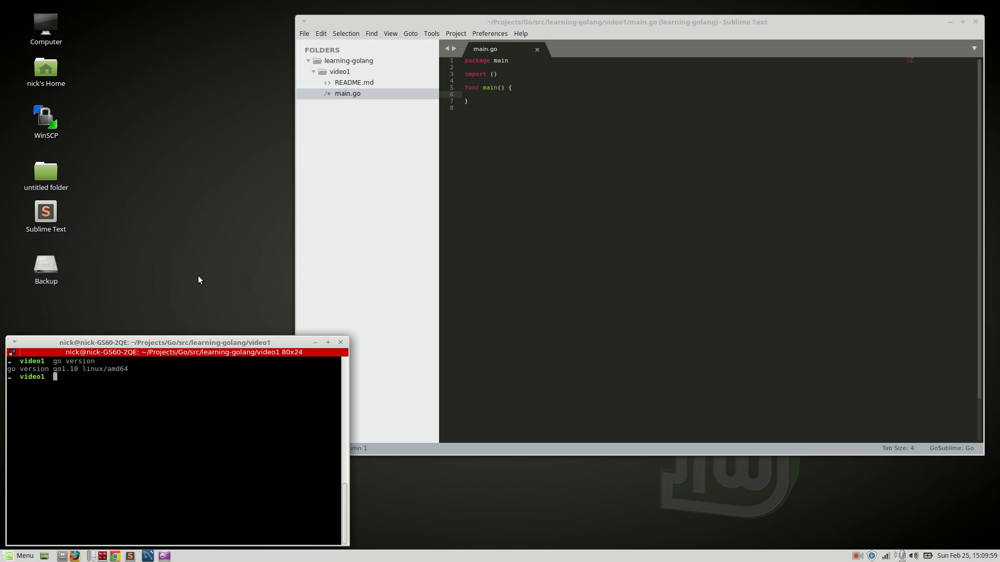
- Run 'dep' for help, then 'dep init' to create Gopkg.toml, Gopkg.lock and vendor
text(dep)
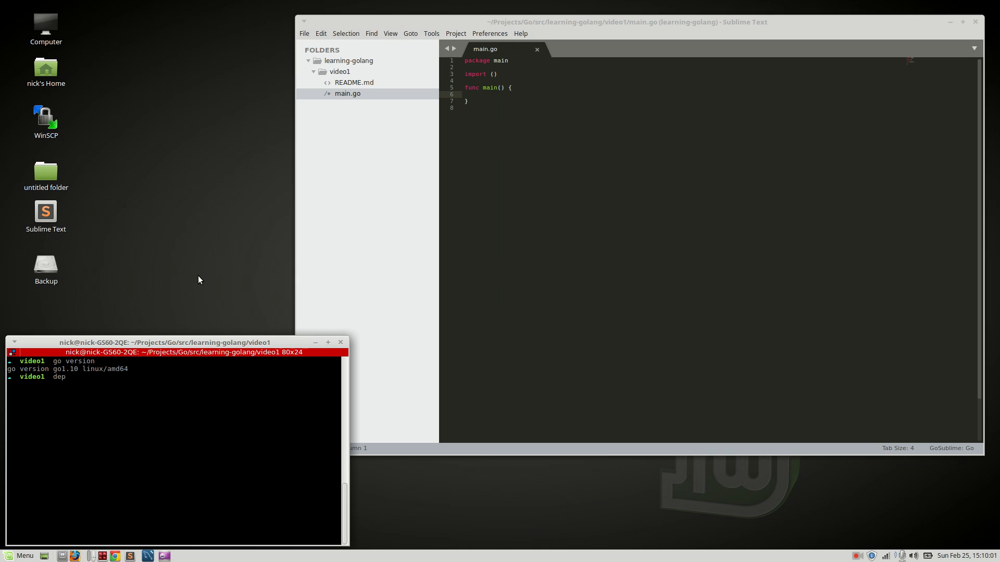
key(Return)
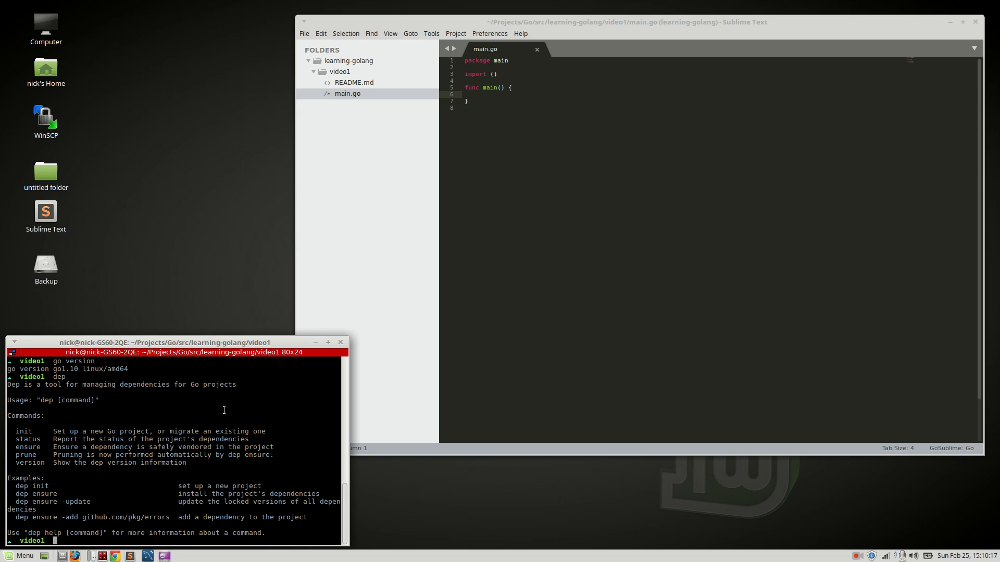
mouse_move(142, 423)
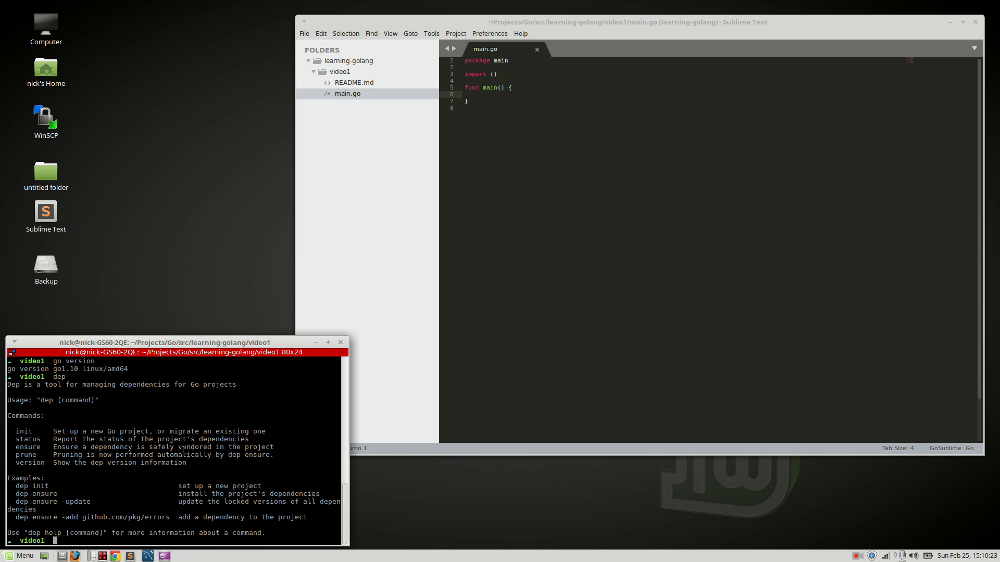
text(dep init)
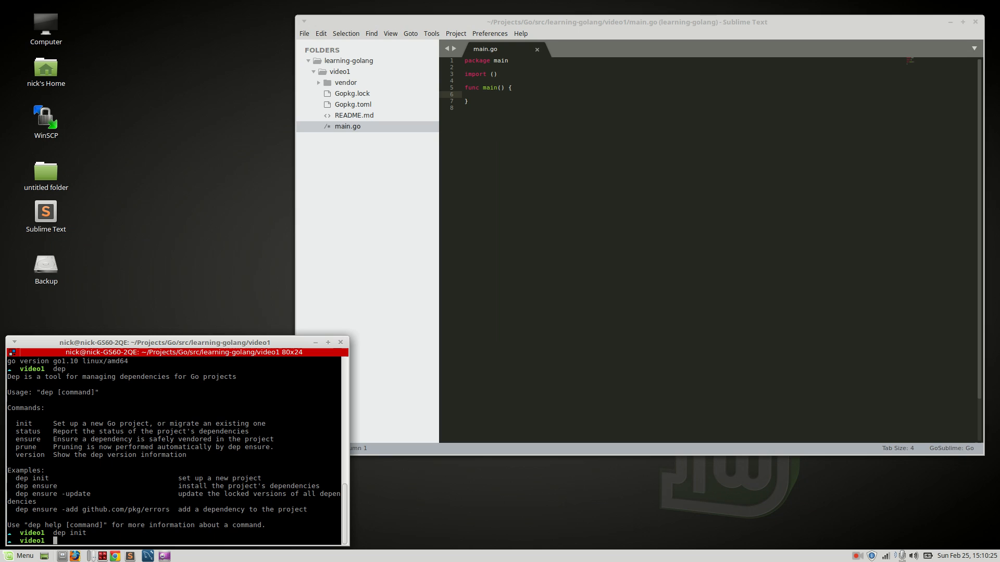
mouse_move(286, 293)
text(ll)
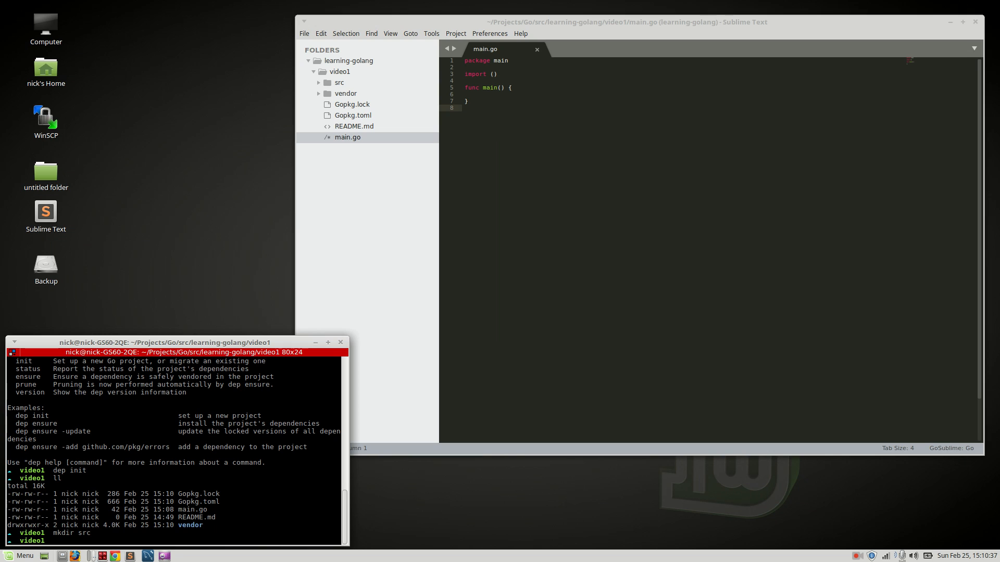
- Create bin and src/system/app folders, then an empty app.go declaring package app
text(mkdir bin)
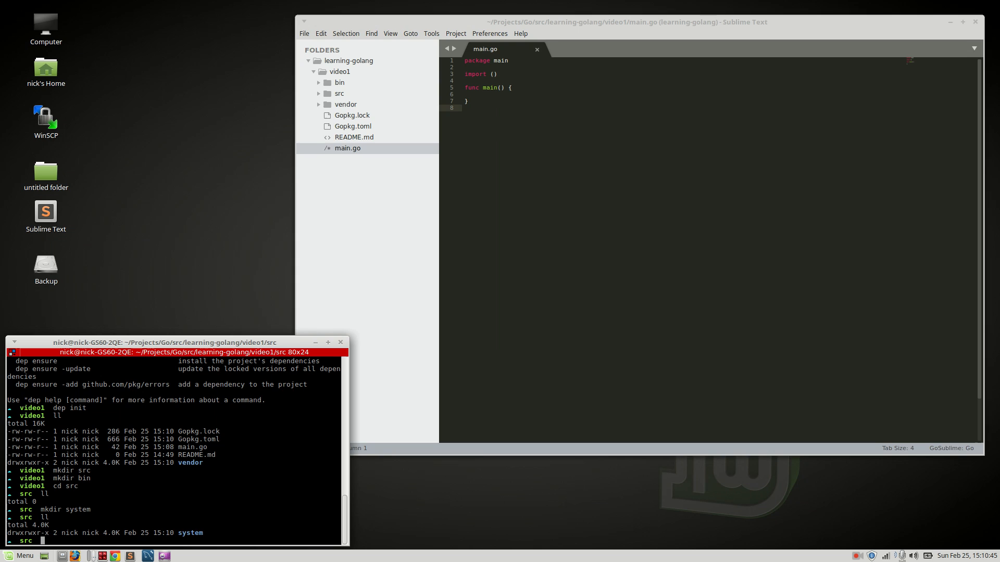
text(cd system)
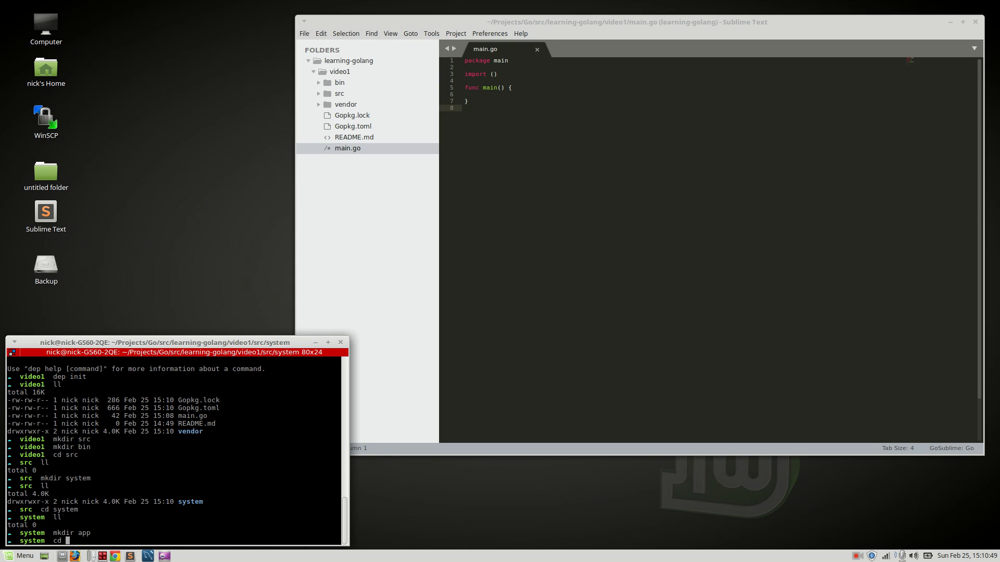
key(Return)
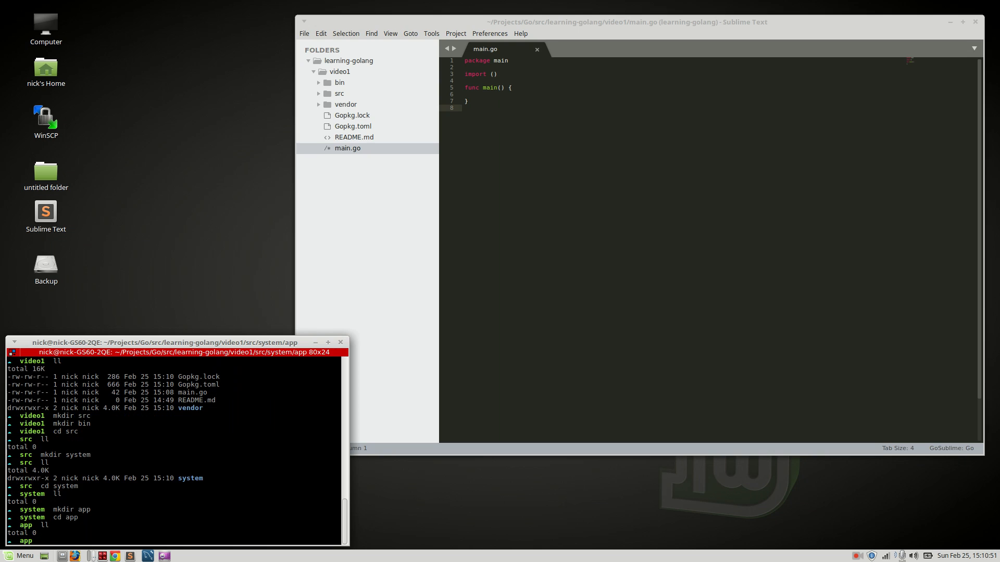
text(touch app.go)
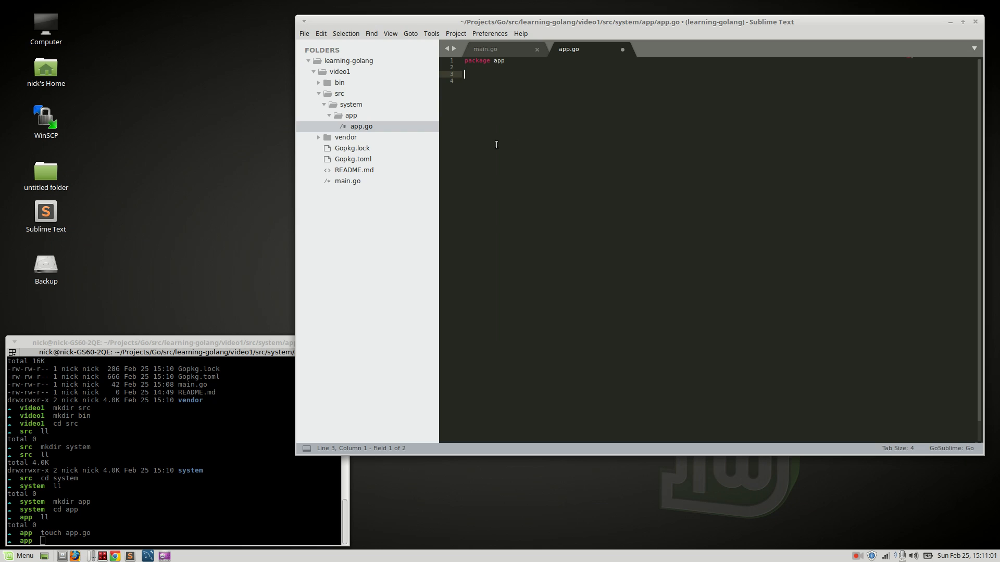
- Add an import block for net/http and log to app.go
text(import()
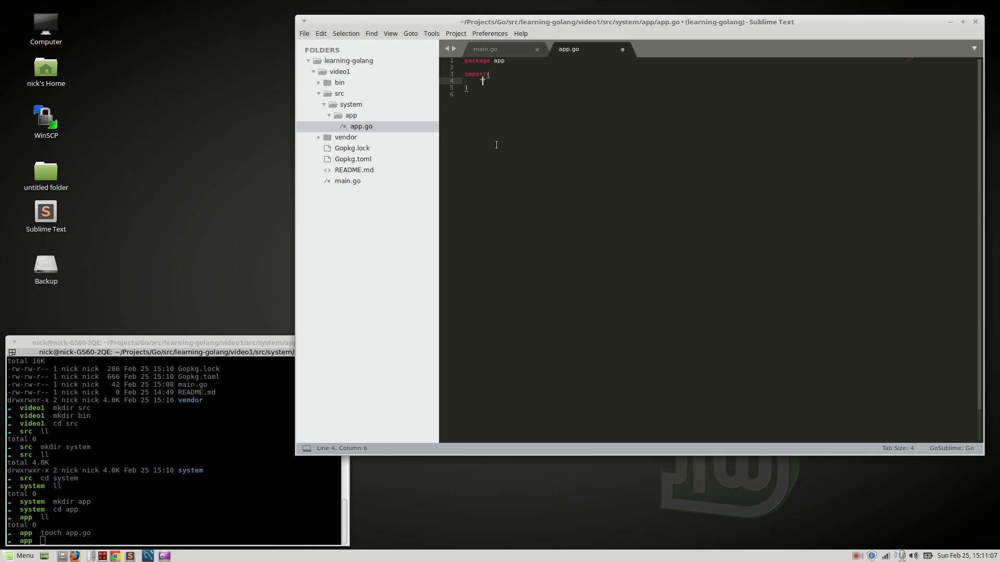
text("net/http)
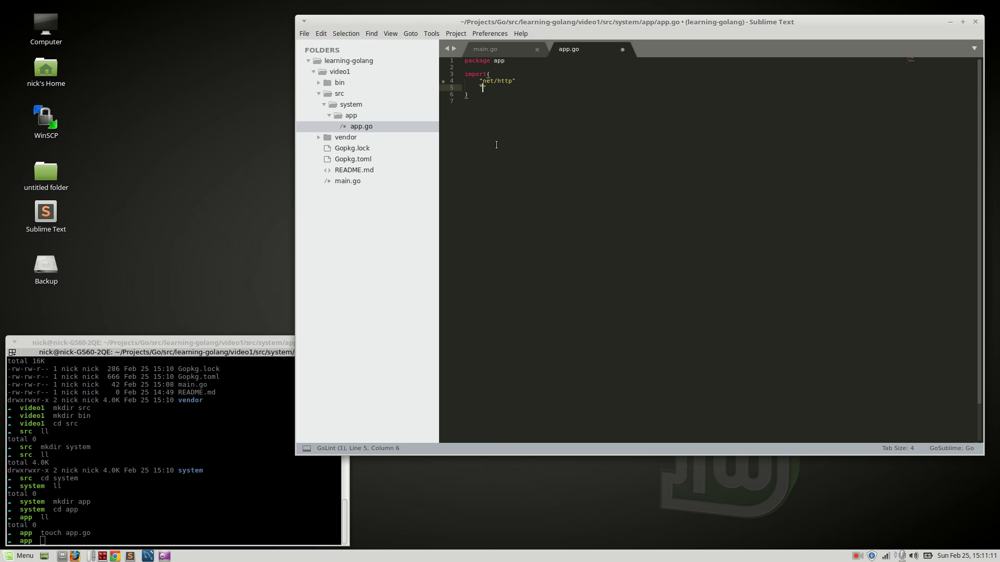
text("log")
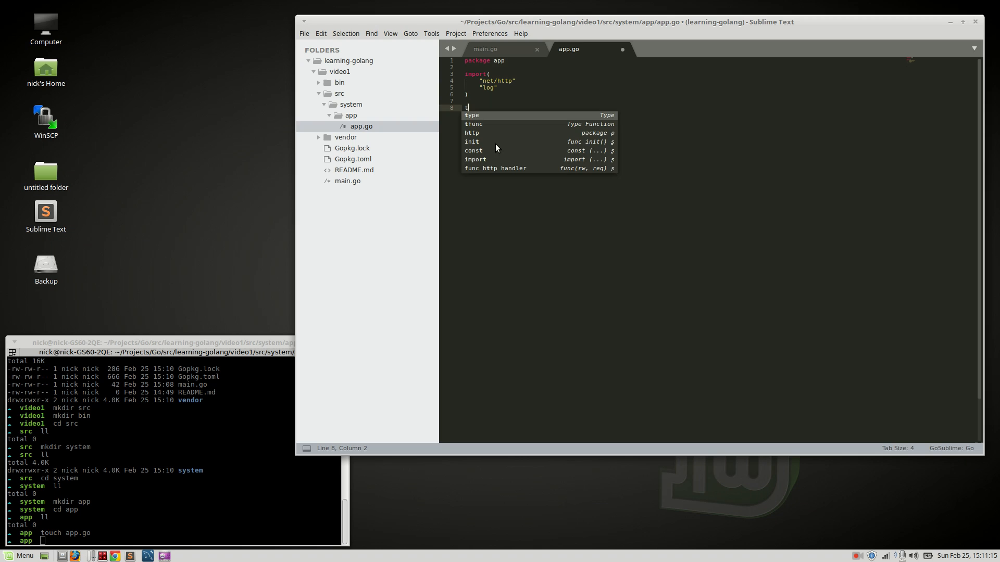
- Define a Server struct with a port string field and stub func NewServer() Server {}
text(type Server struct {)
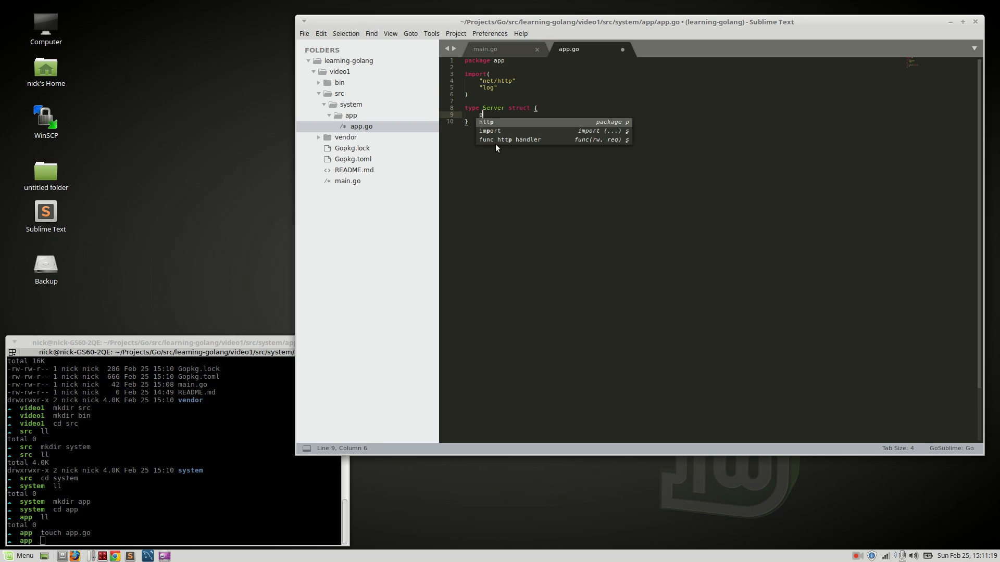
text(ort string)
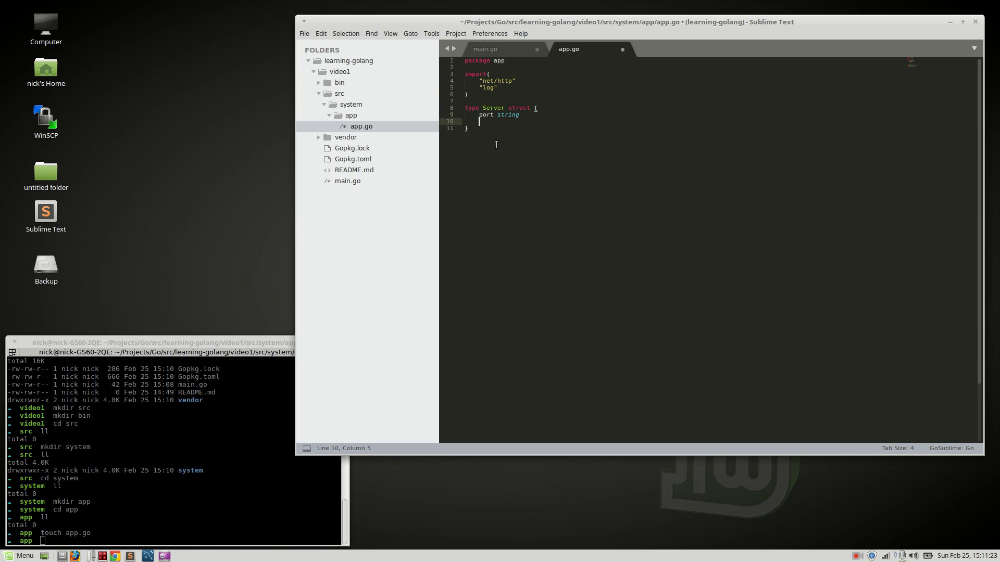
text(func)
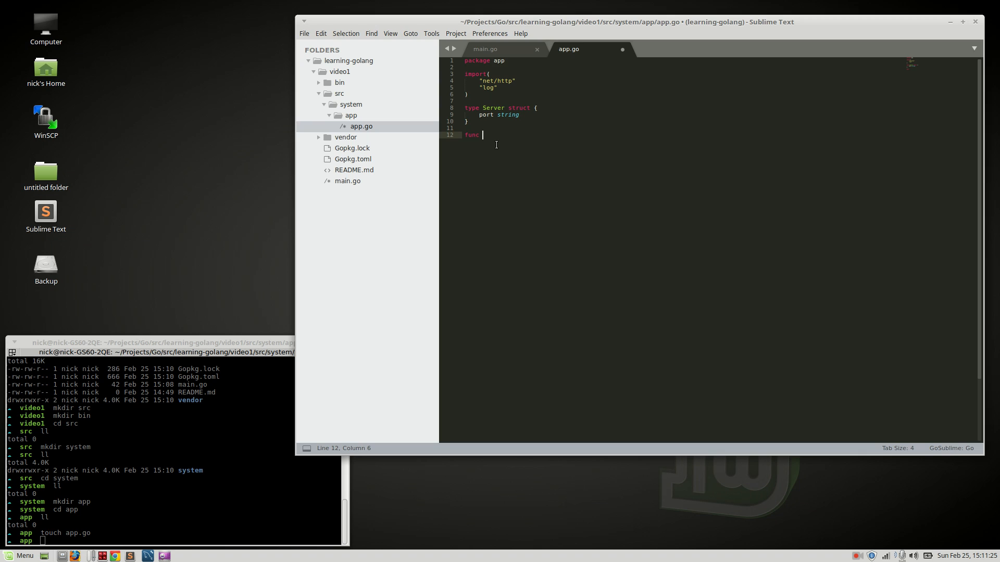
text(NewServer9))
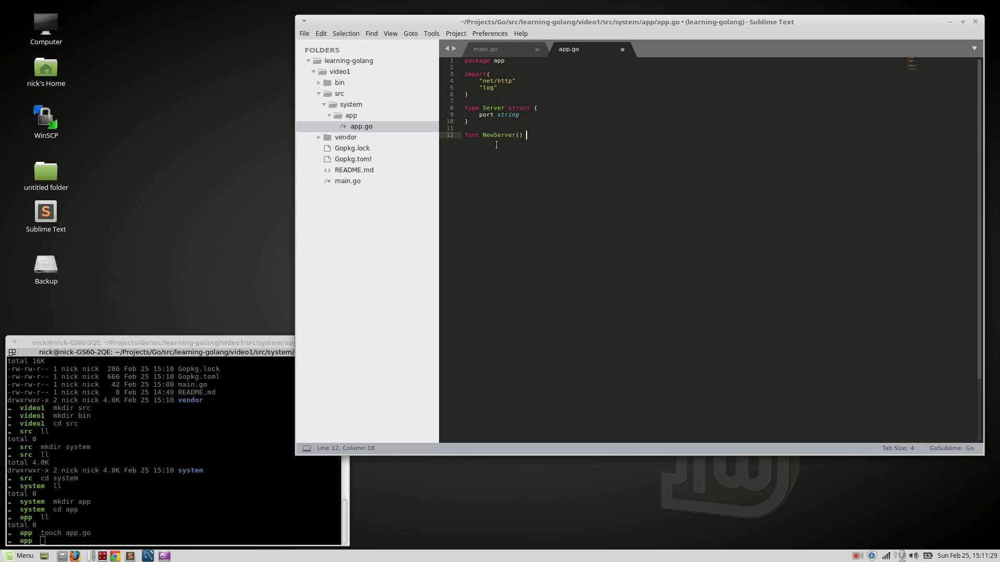
text(sER)
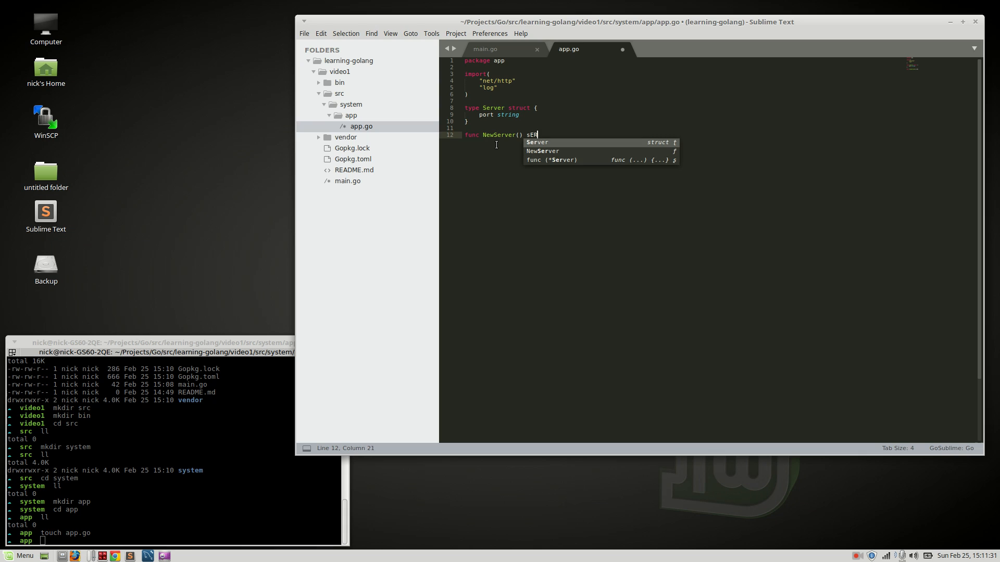
key(Tab)
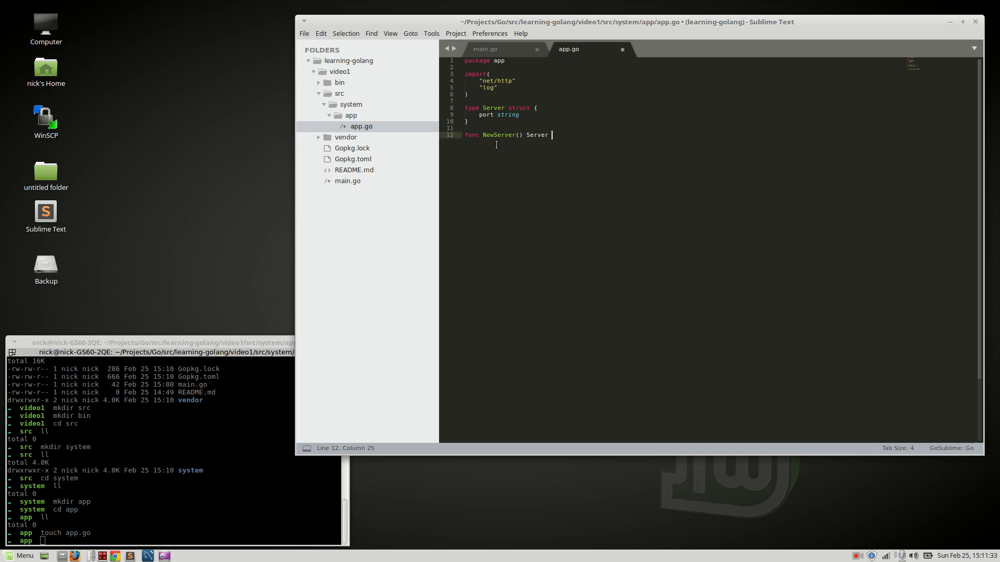
text({)
text(func )
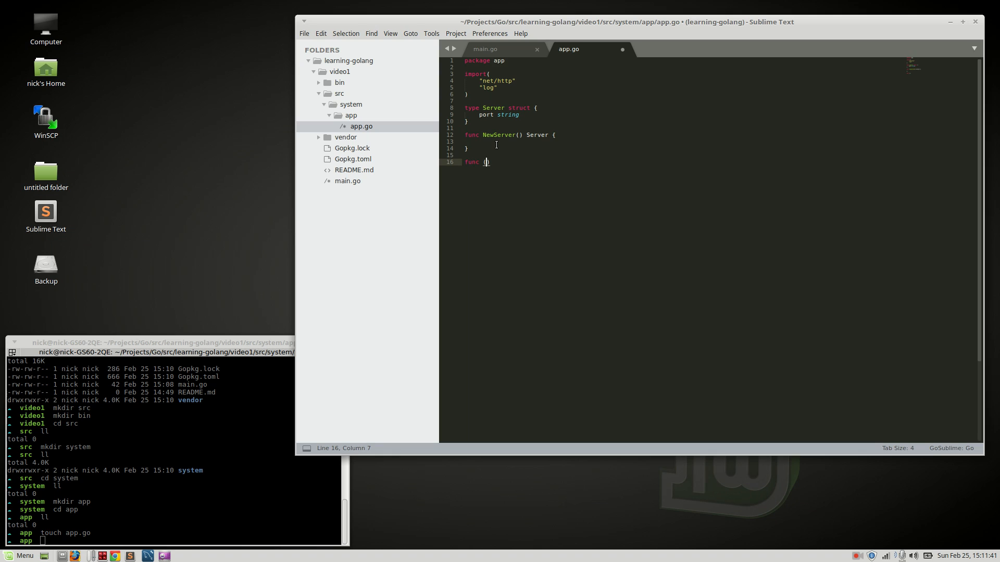
- Add an empty Init() method on *Server in app.go
text(())
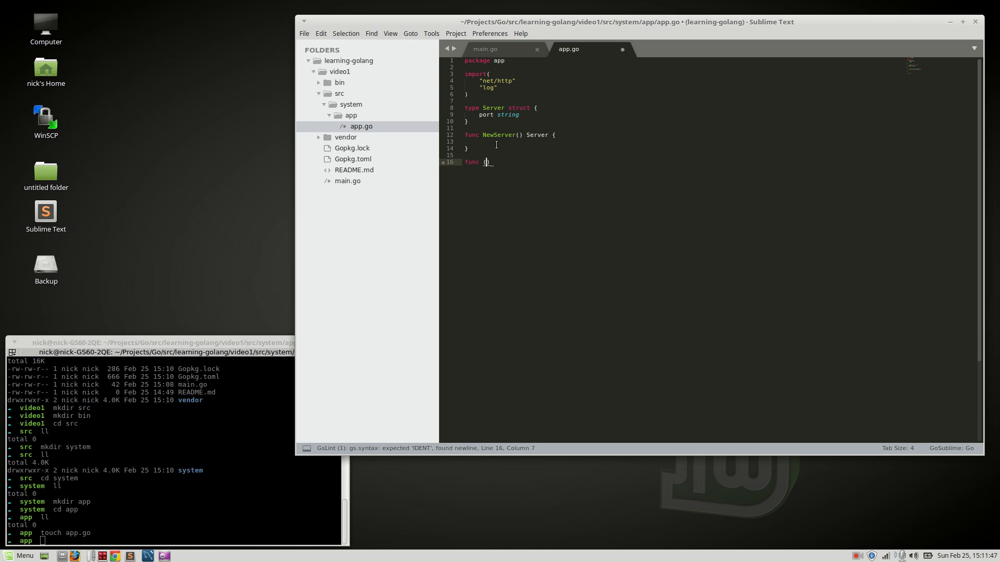
text(())
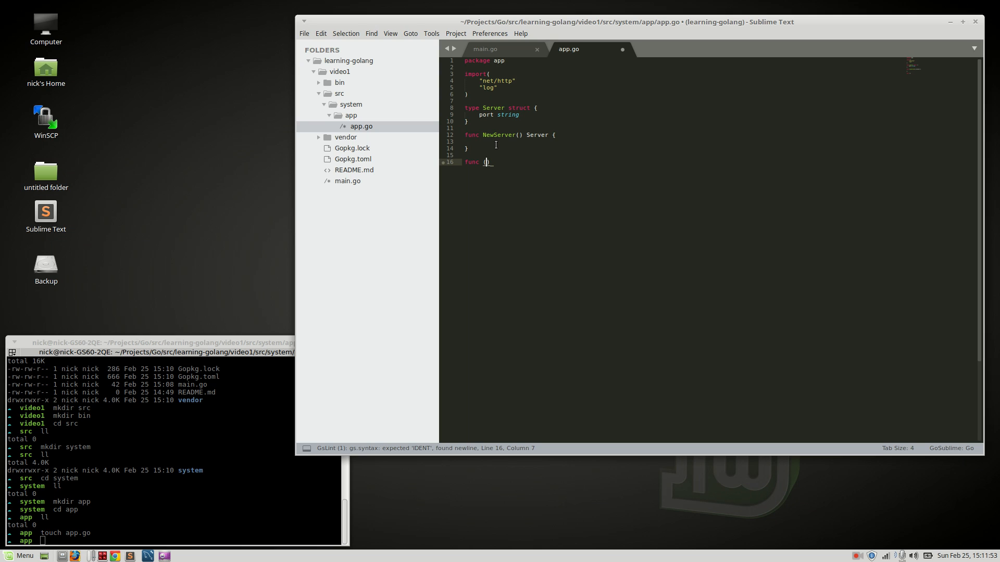
text(())
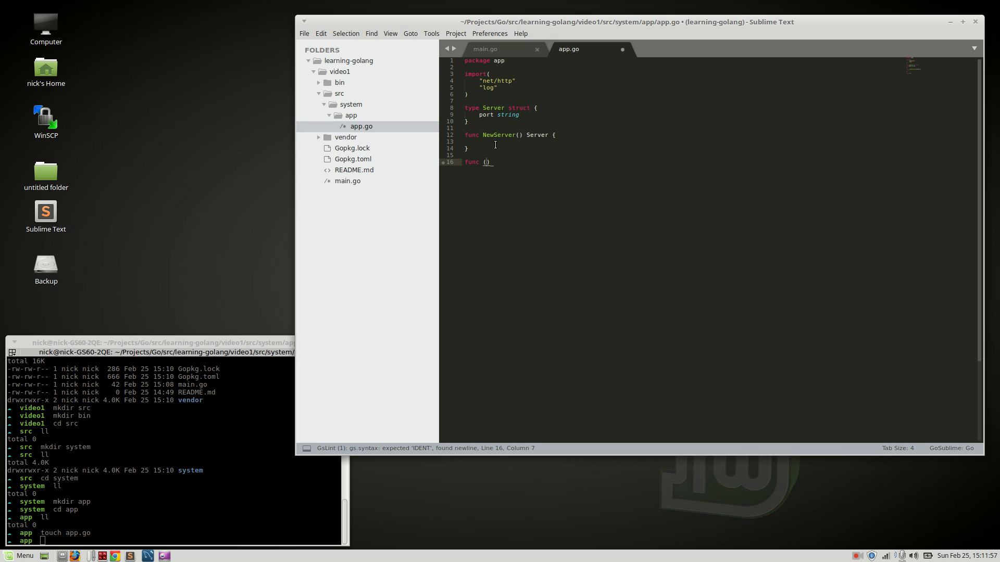
text(s)
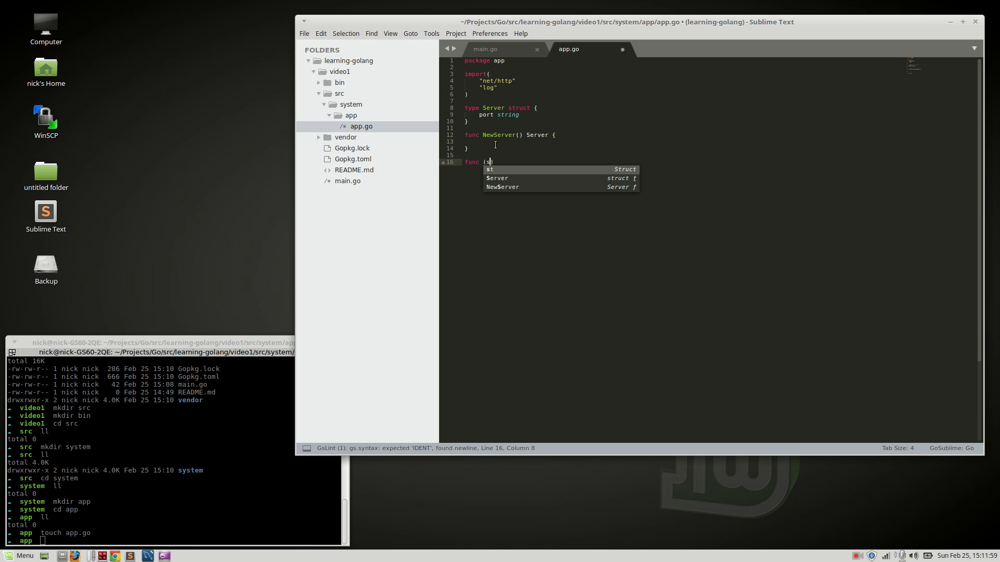
text(*Server)
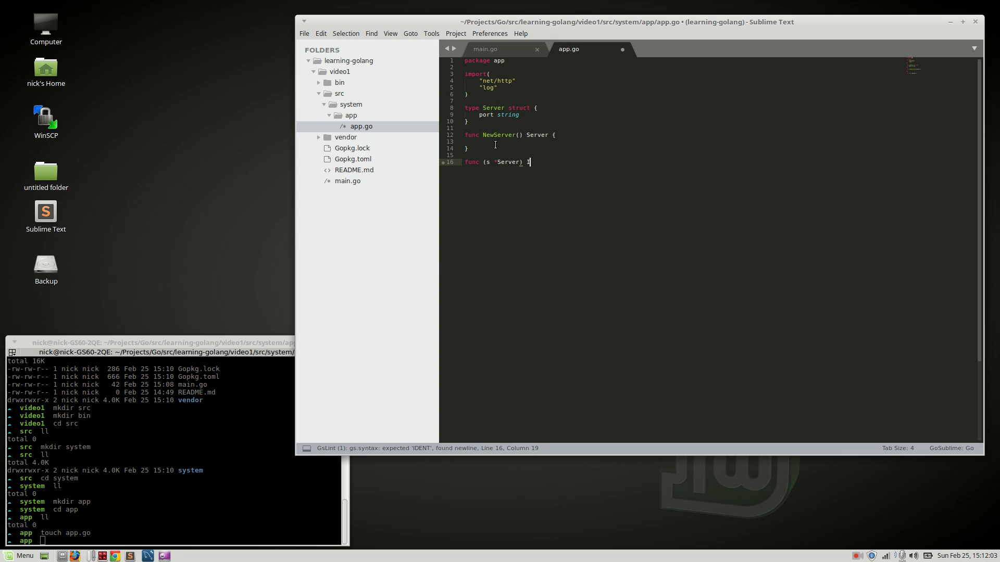
text(Init() {)
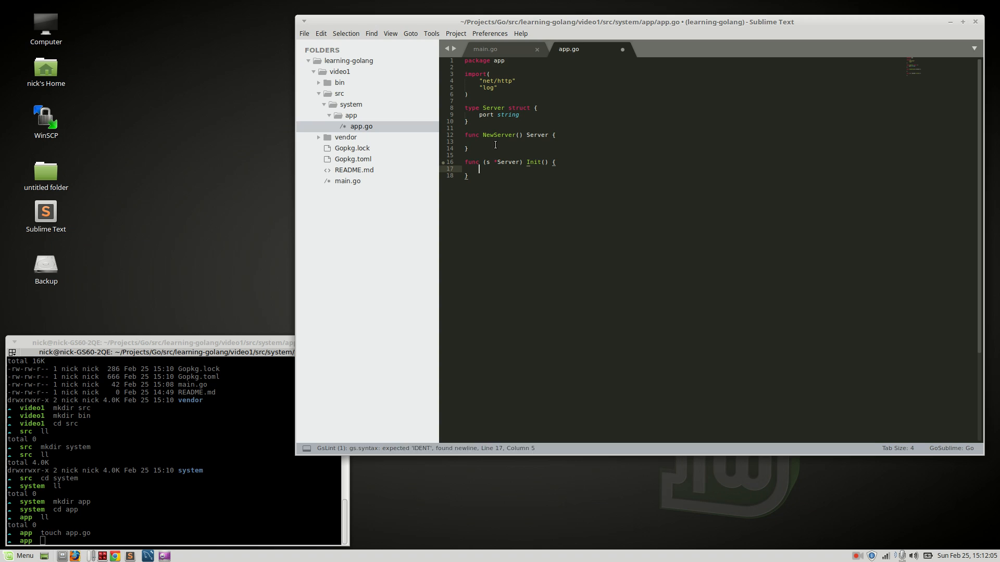
- Add an empty Start() method on *Server, comment both methods, and save app.go
text(func)
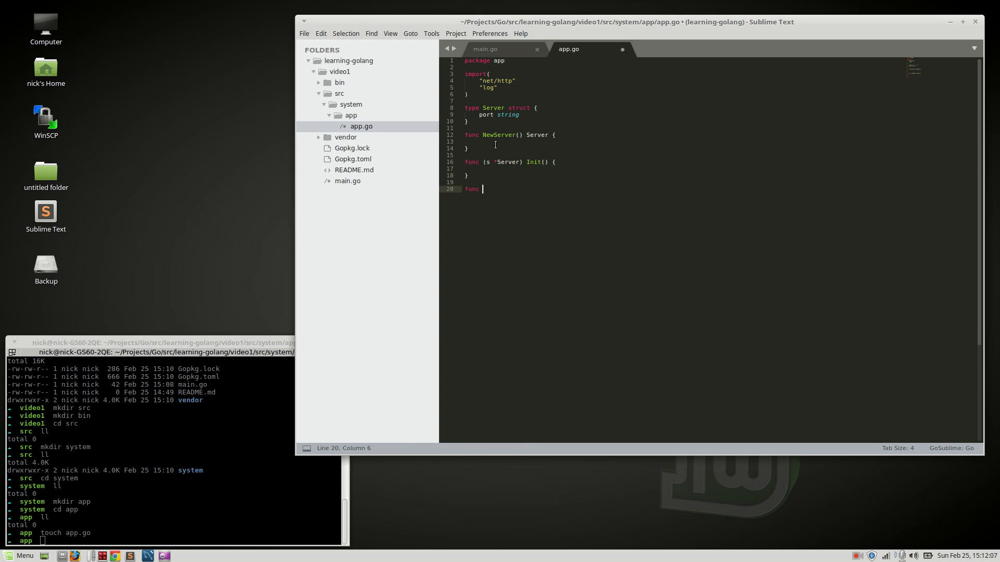
text((s)
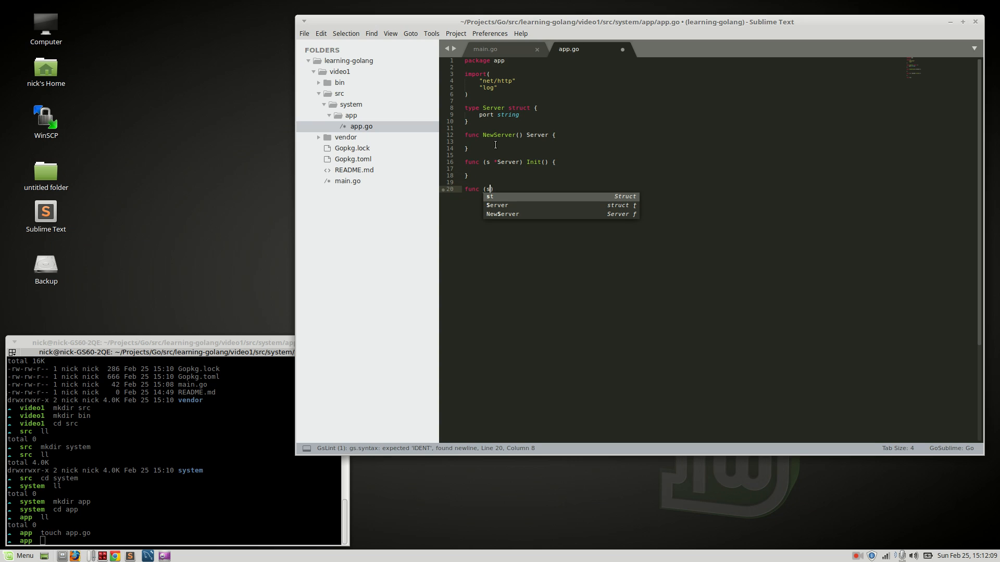
text(*Server)
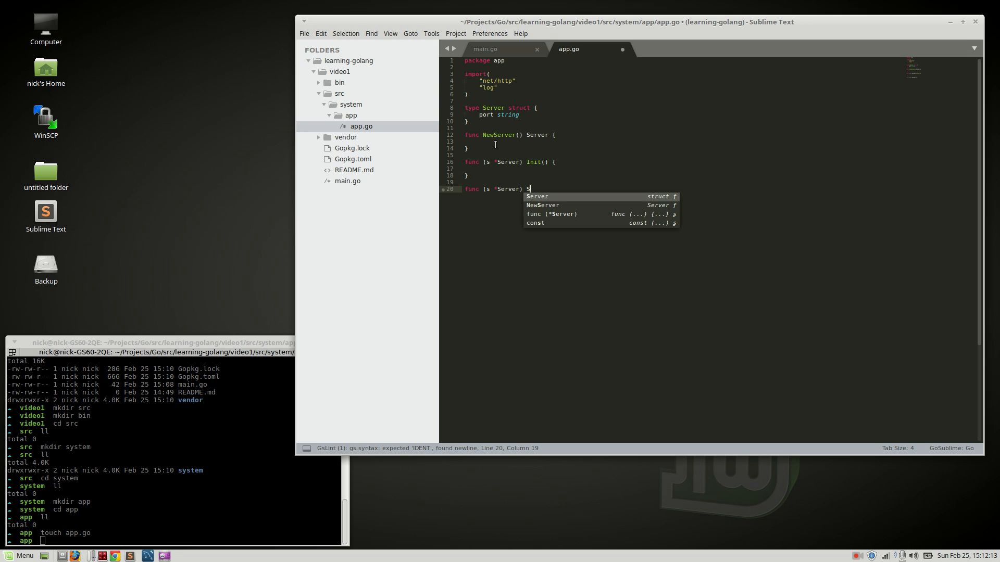
text(Start() {)
text(// )
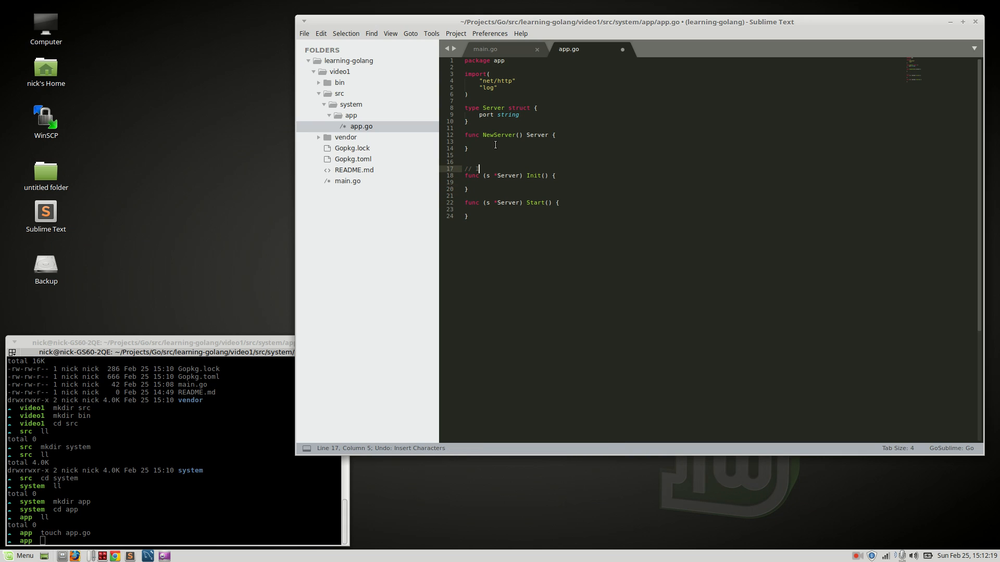
text(Init all val)
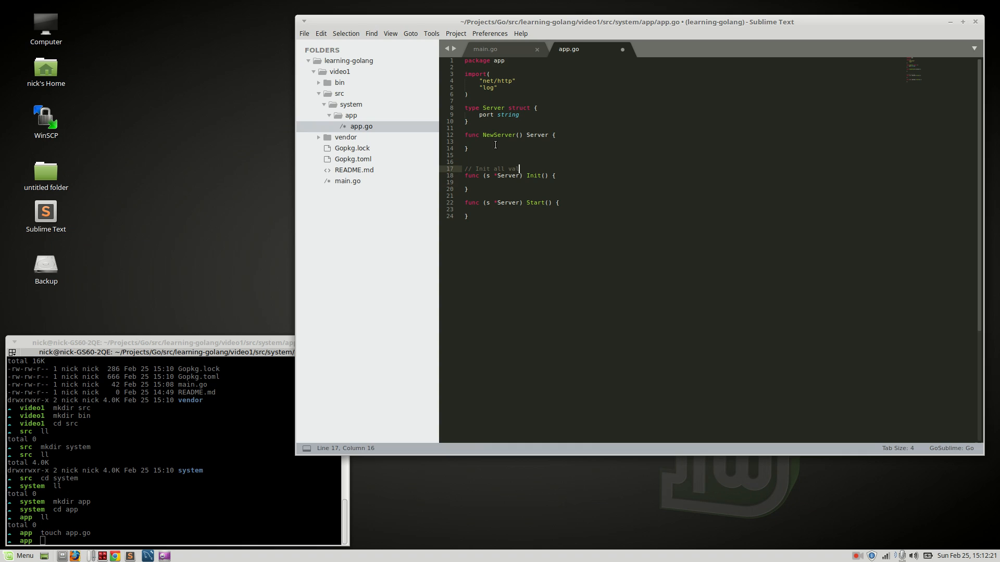
text(//)
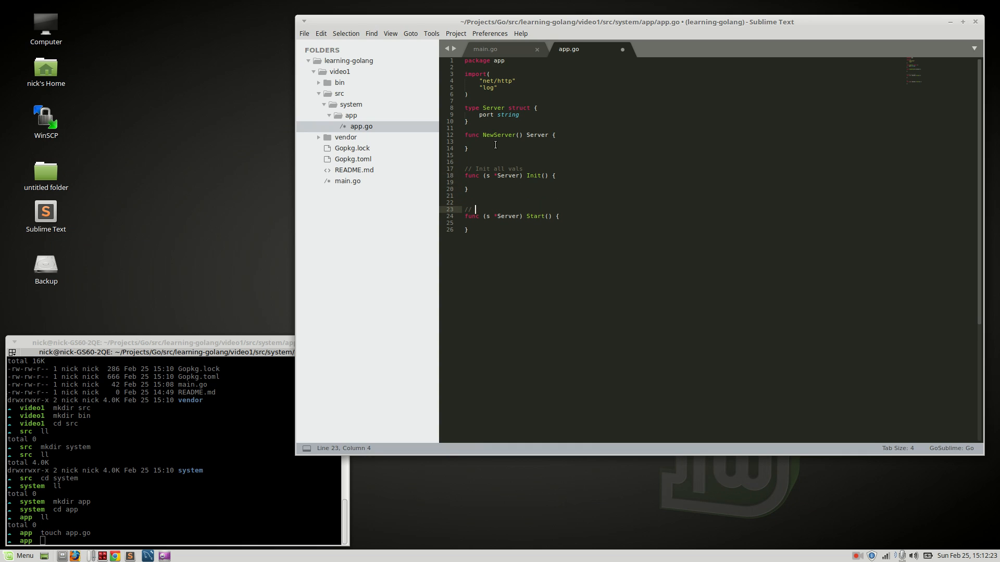
text(Start the serv)
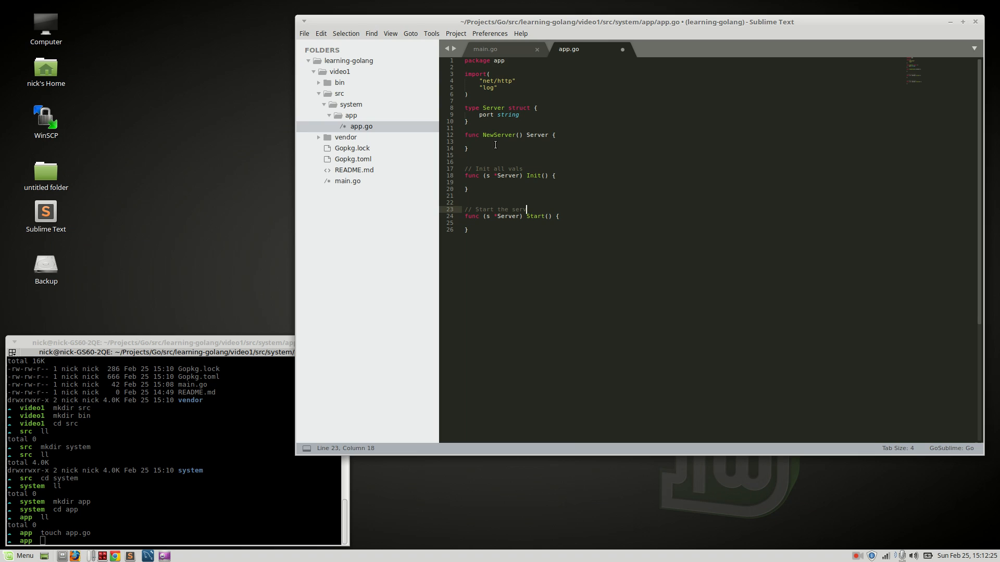
key(ctrl+s)
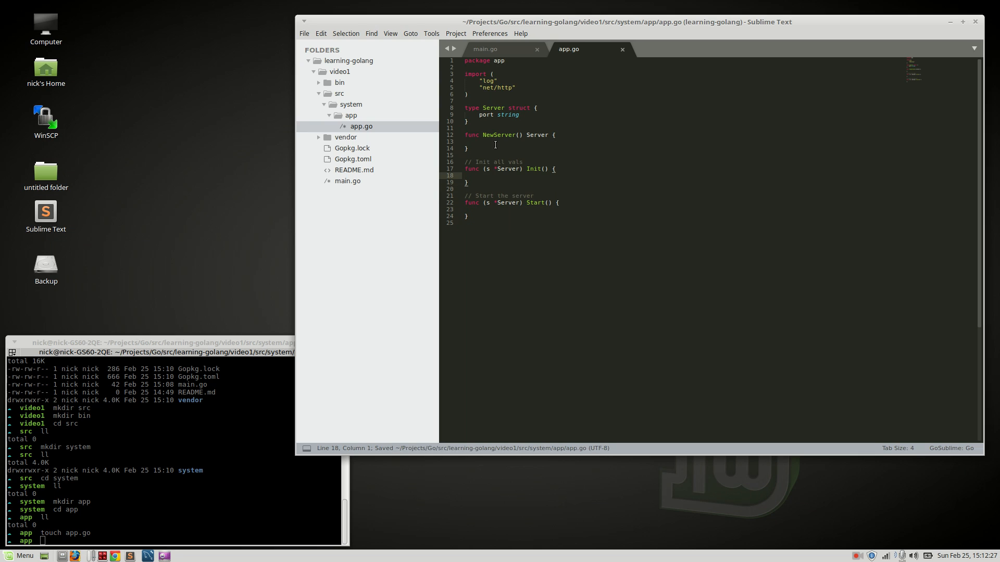
- Fill Init with a log.Println message and set s.port = ":8000"
text(s.port = ":8000)
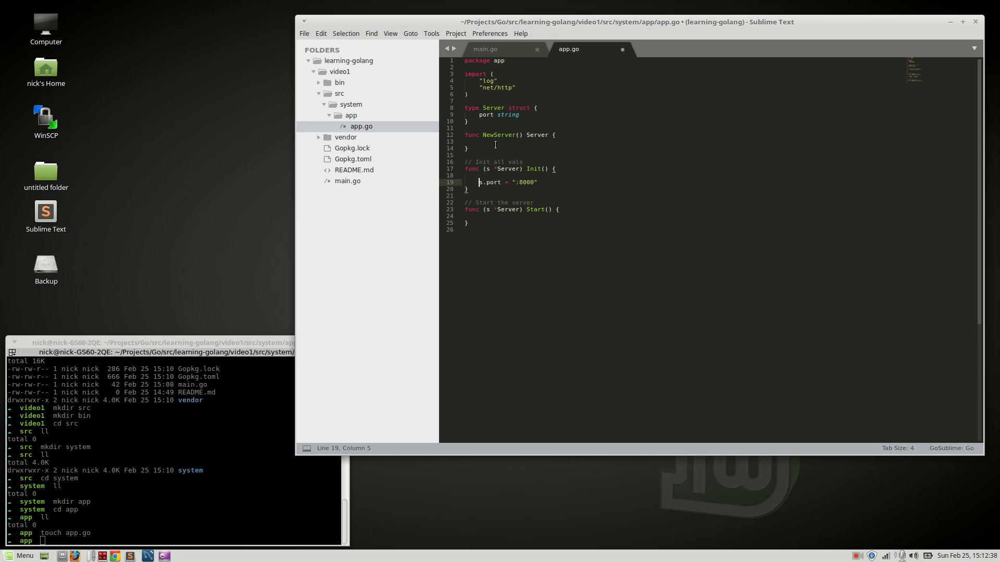
text(log.Prefix())
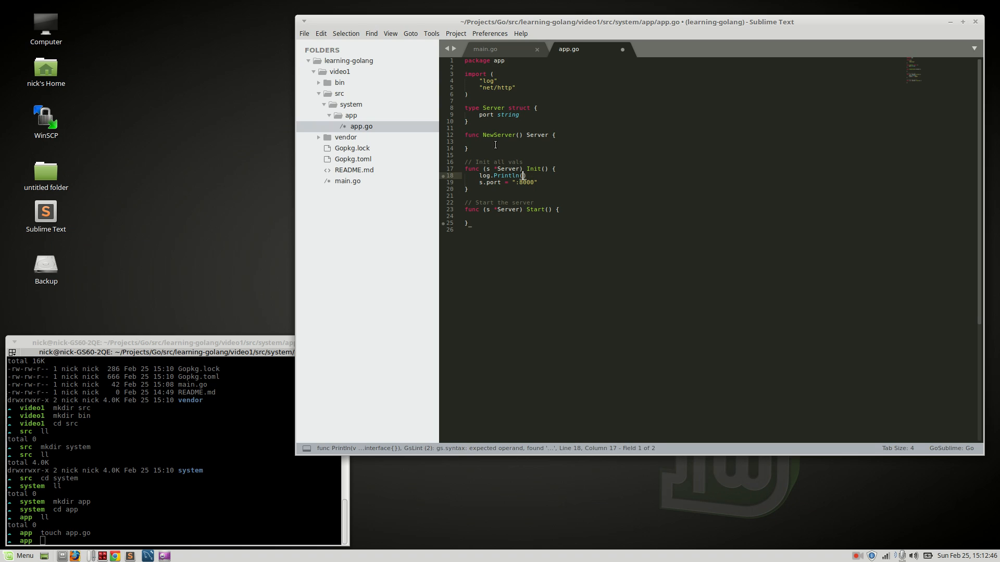
text("Init")
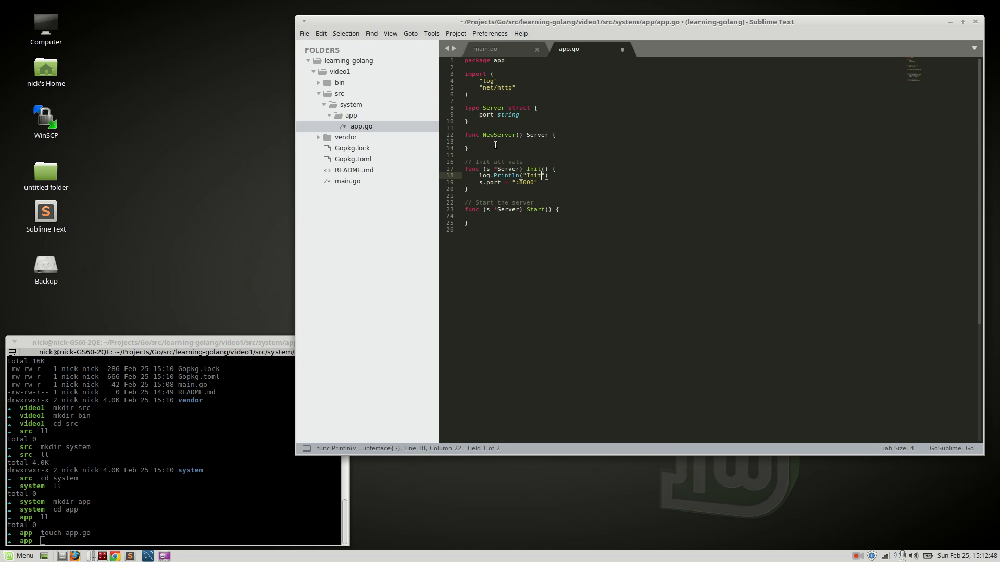
text(!)
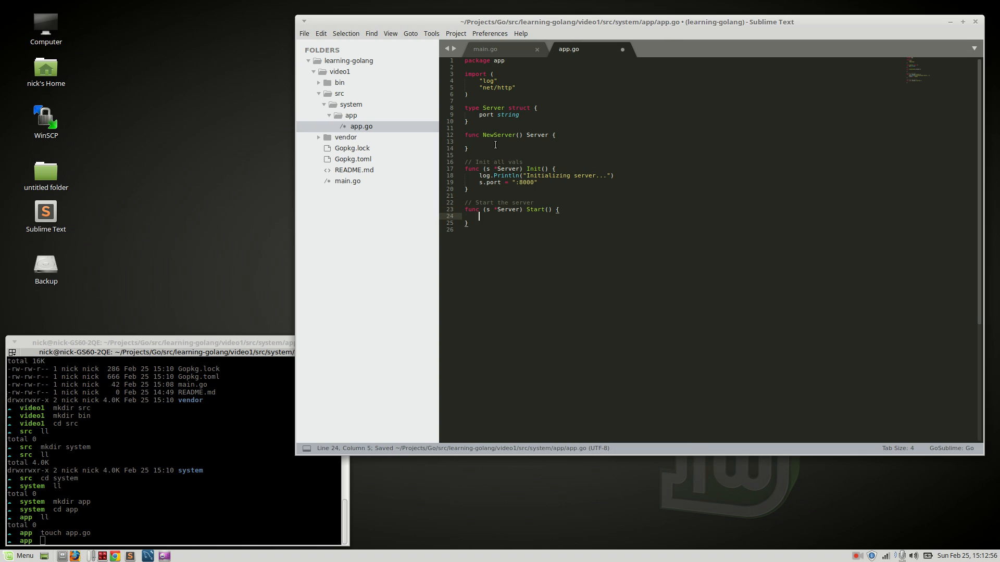
- Fill Start with log.Println and http.ListenAndServe(s.port, nil), and have NewServer return Server{}
text(log.Println("Starting server!)
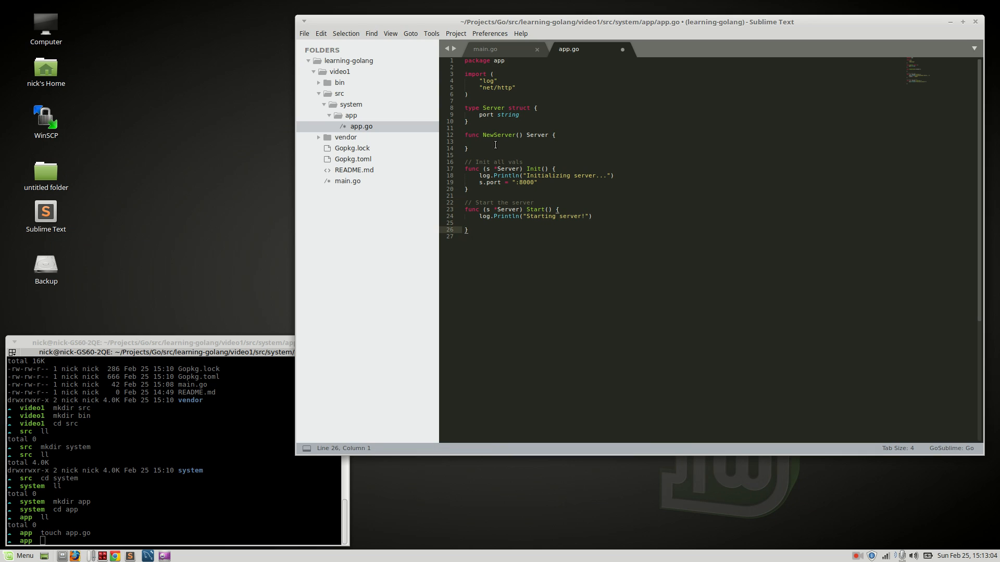
text(http.ListenAndServe(addr, handler)
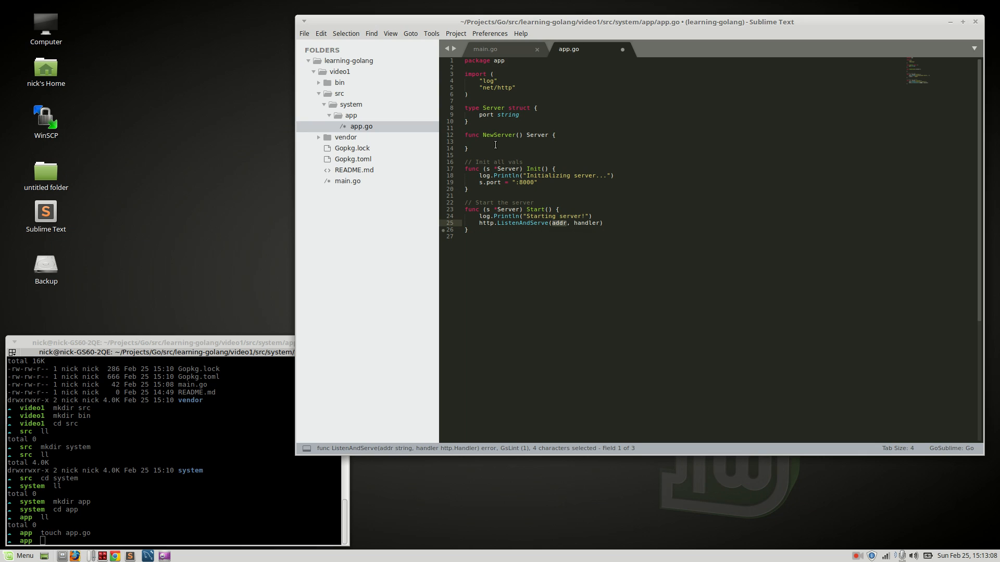
text(s.port,)
click(719, 142)
text(return Server{})
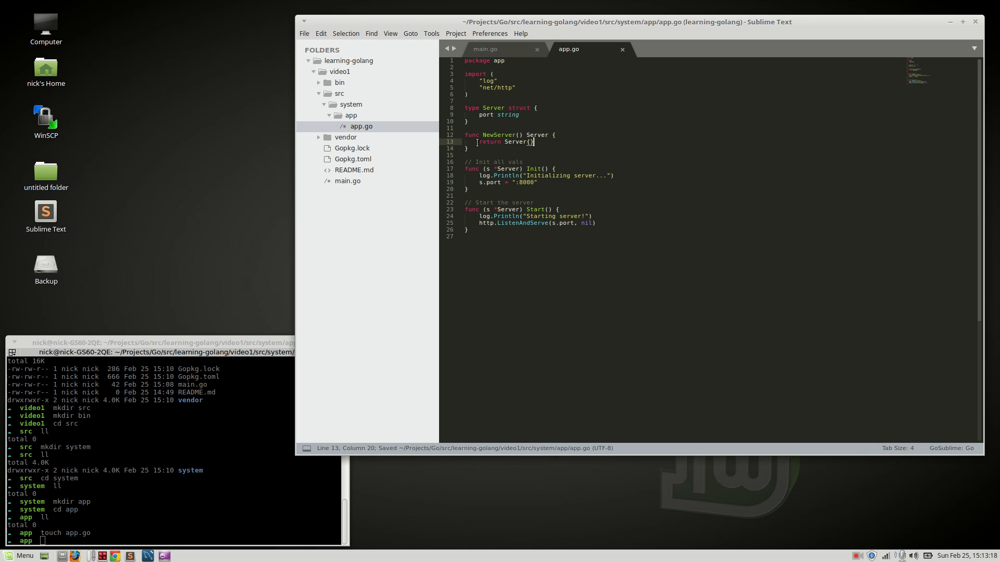
- In main.go add an import for "./src/system/app"
click(488, 48)
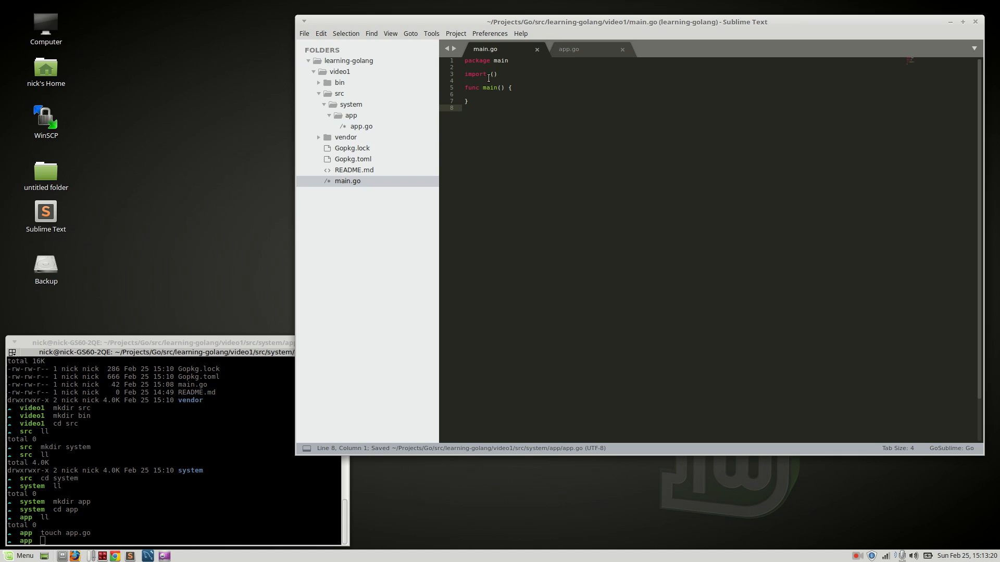
key(Return)
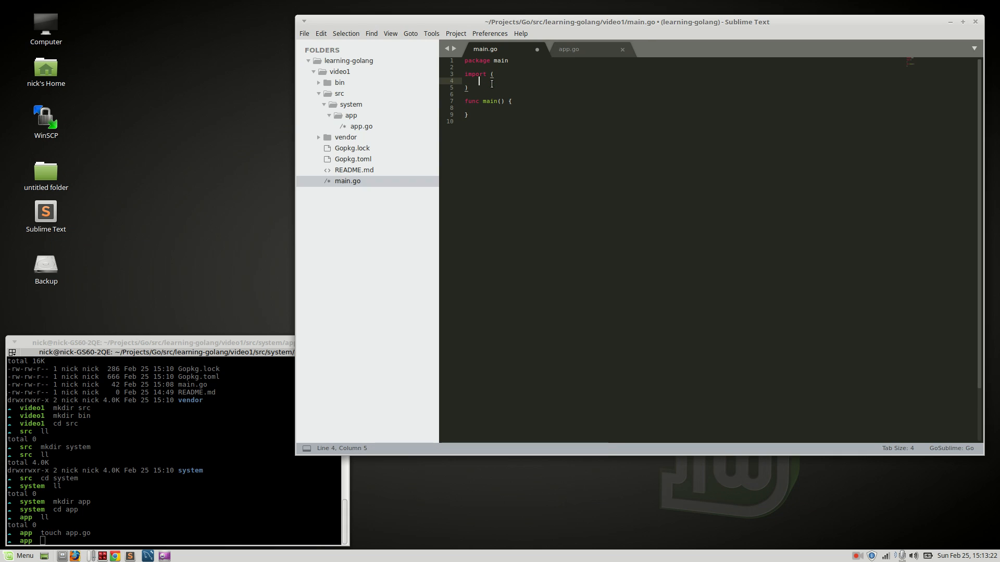
text("")
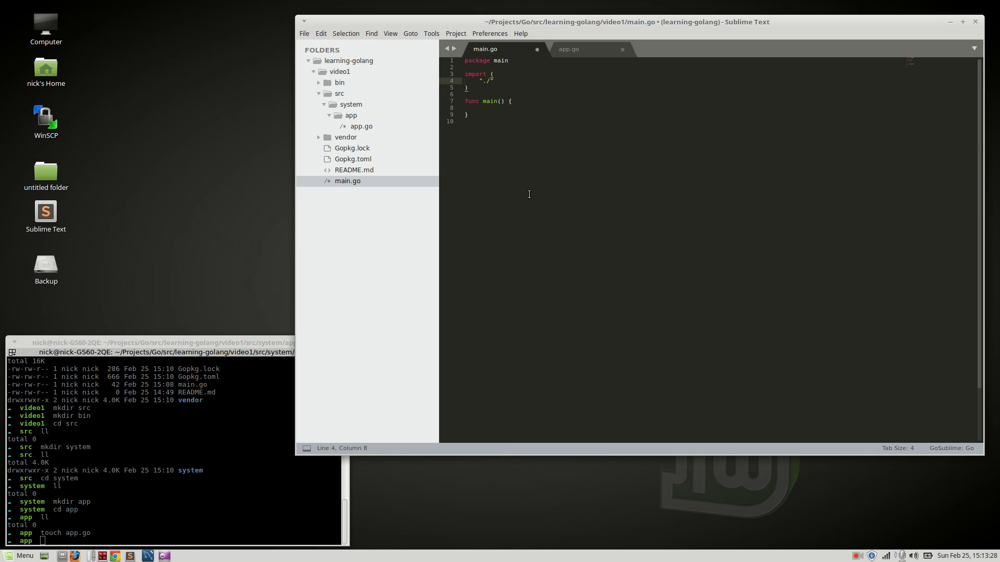
text(src/)
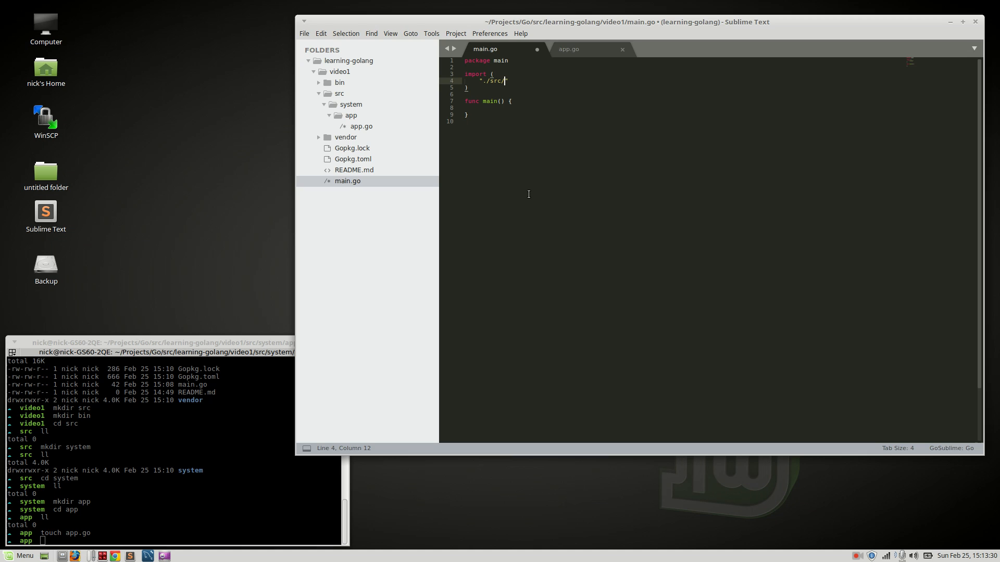
text(sysm)
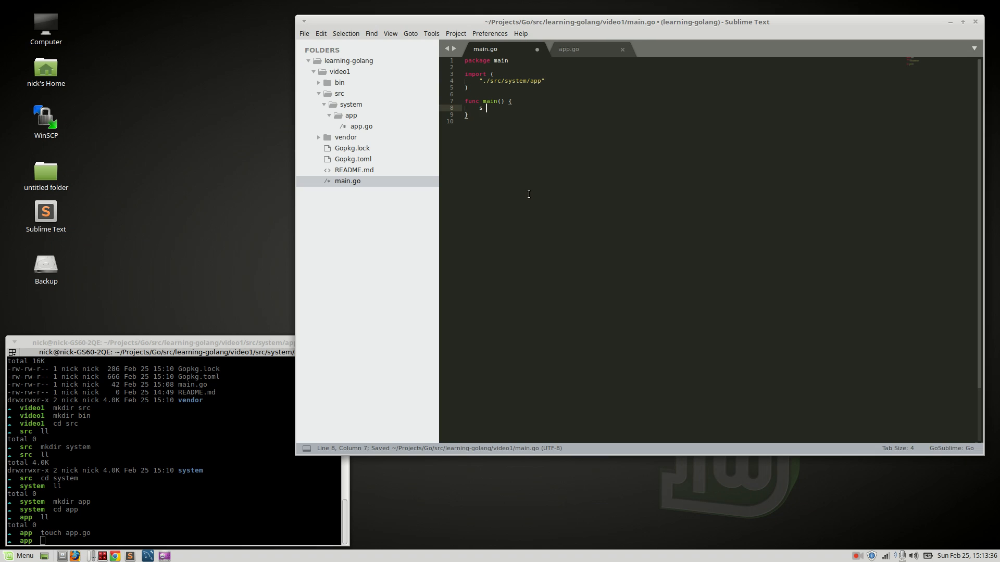
- In main() create a server with app.NewServer() and call s.Init() and s.Start(); save
text(app.NewServer()
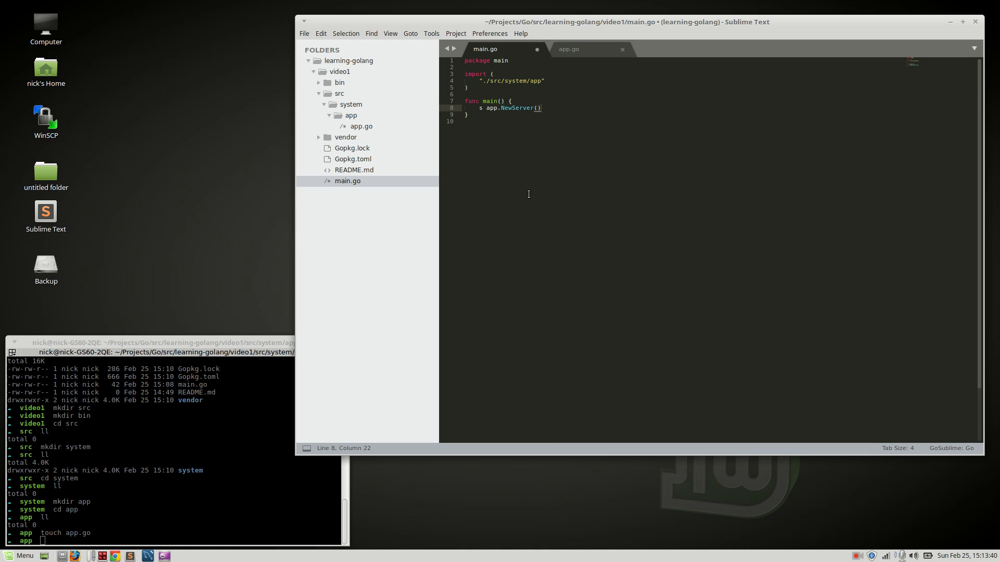
text(s.Init()
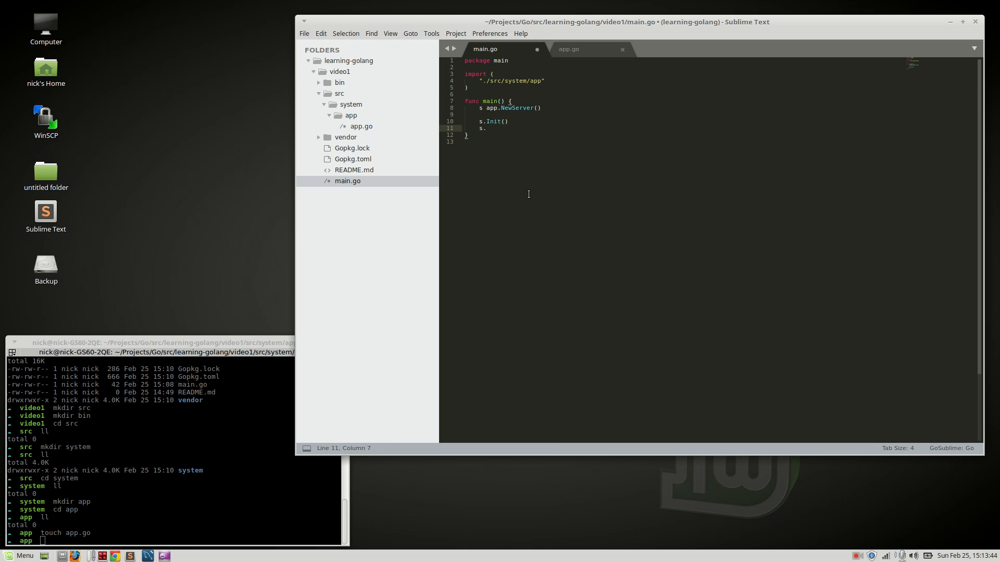
text(Start)
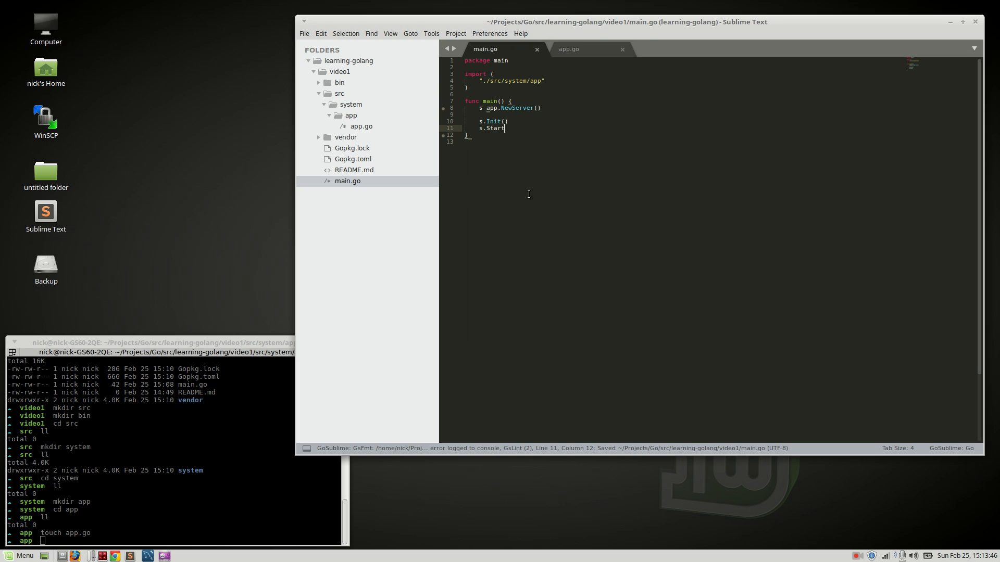
text(())
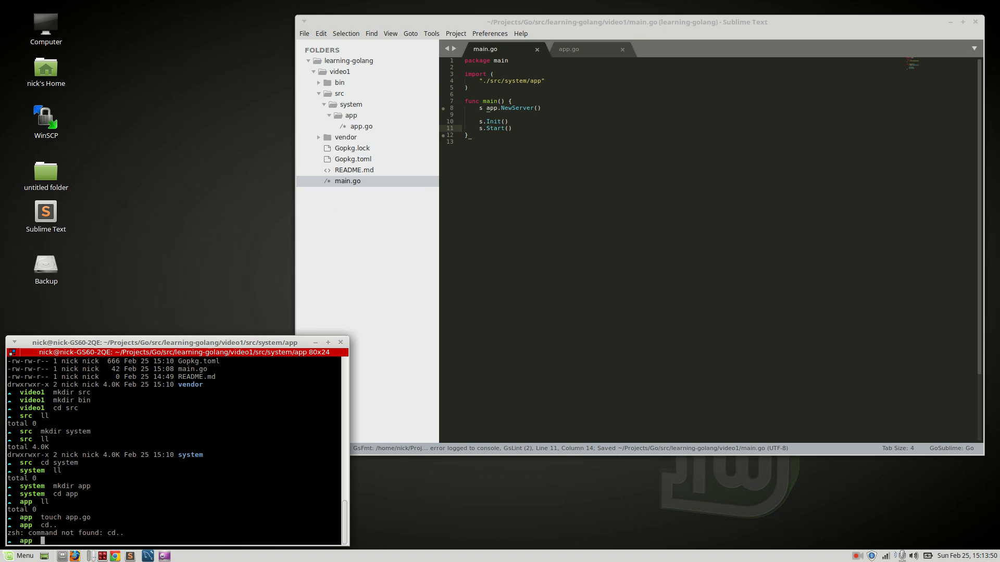
- Move back to the project root and create an empty Makefile with touch
text(cd ..)
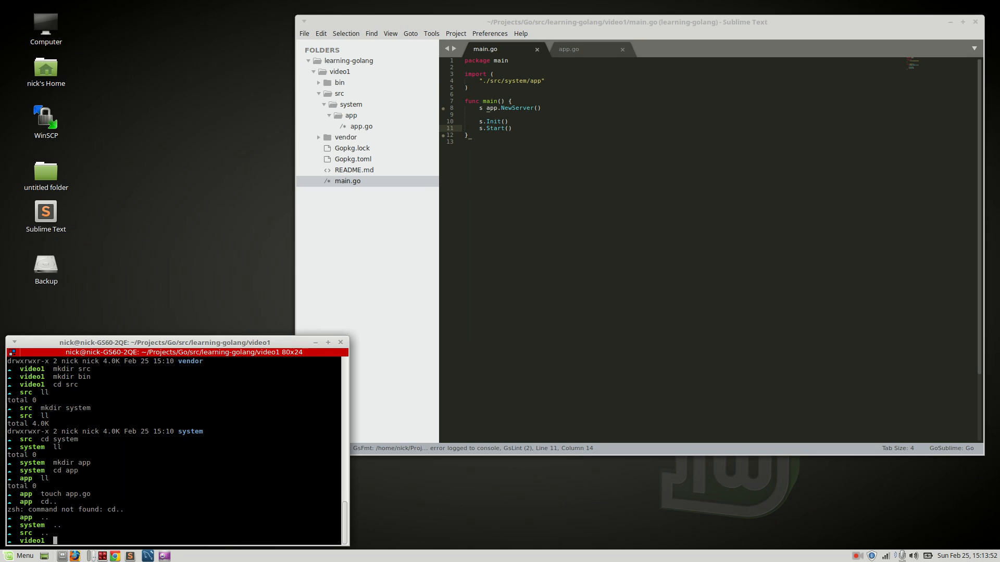
text(touch Make)
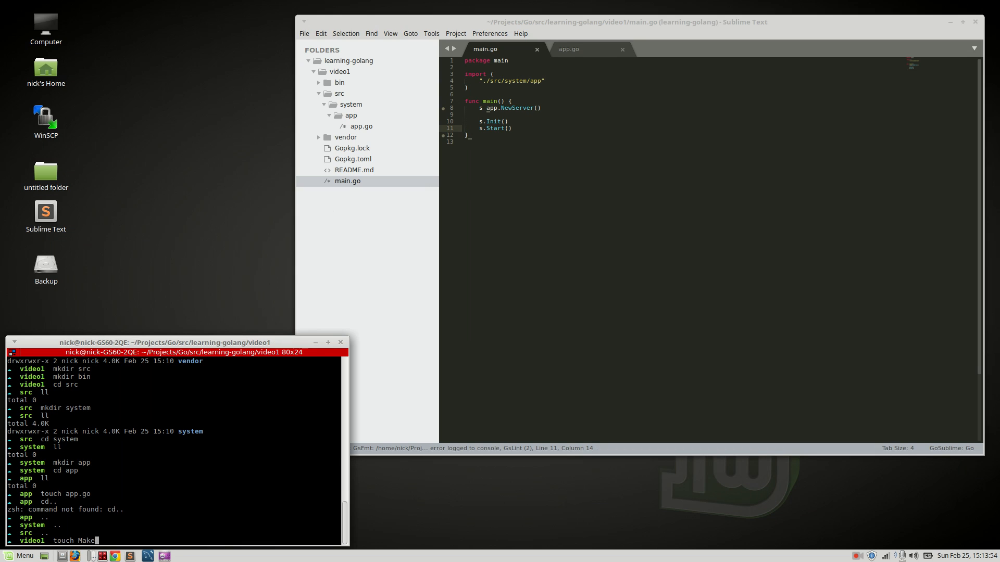
key(Return)
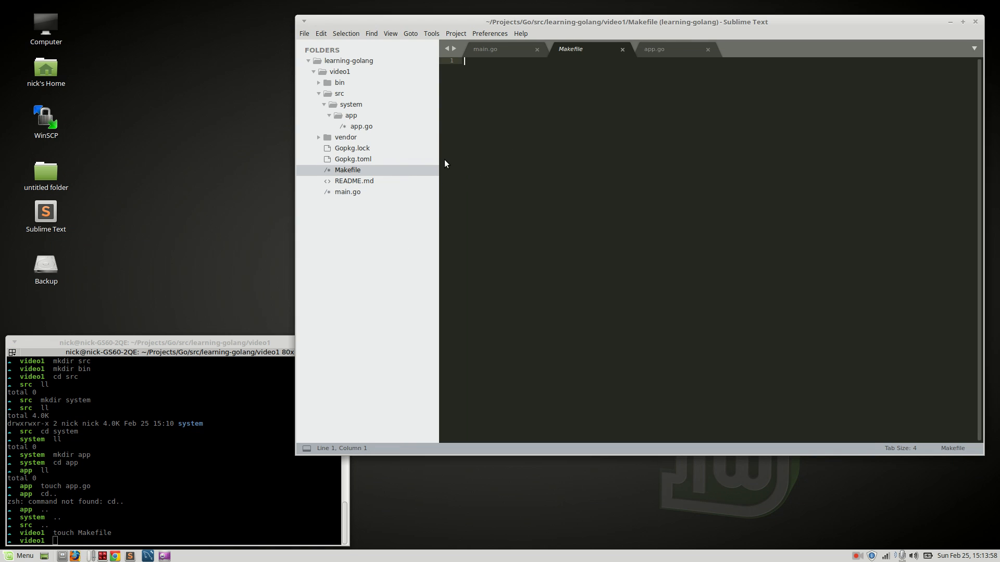
- Define Makefile variables GCC=go, GCMD=run and GPATH=main.go
text(GCC=g)
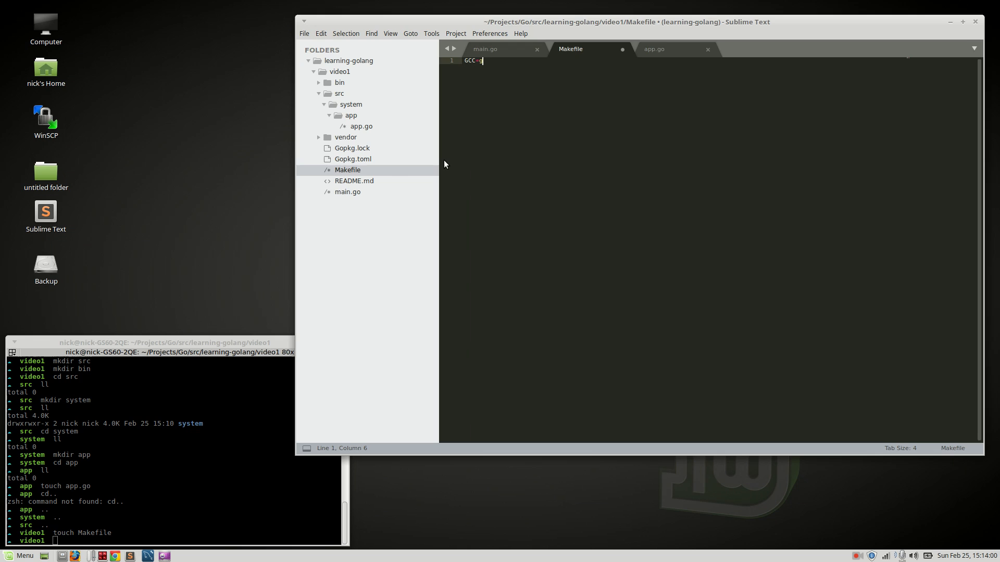
text(o)
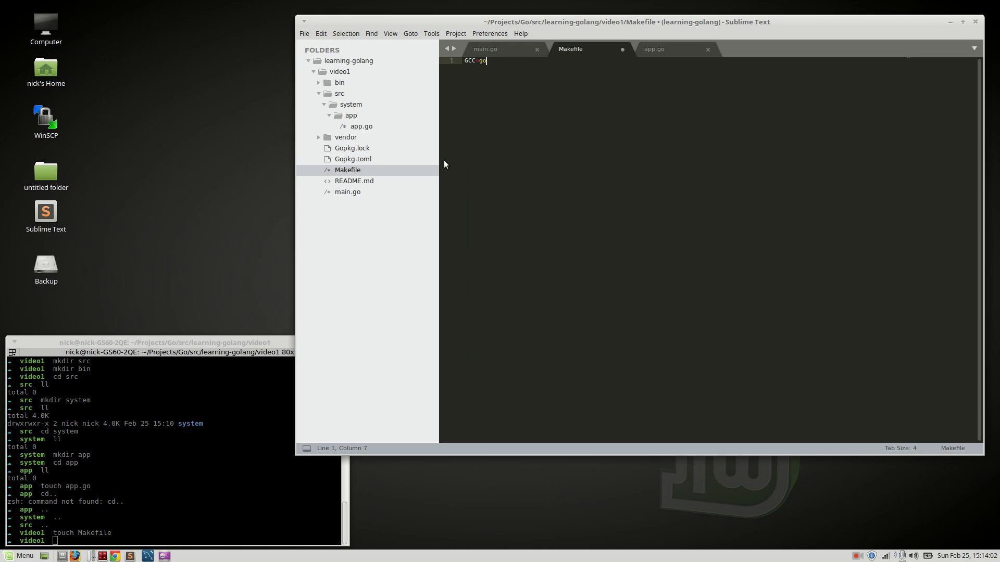
text(Go)
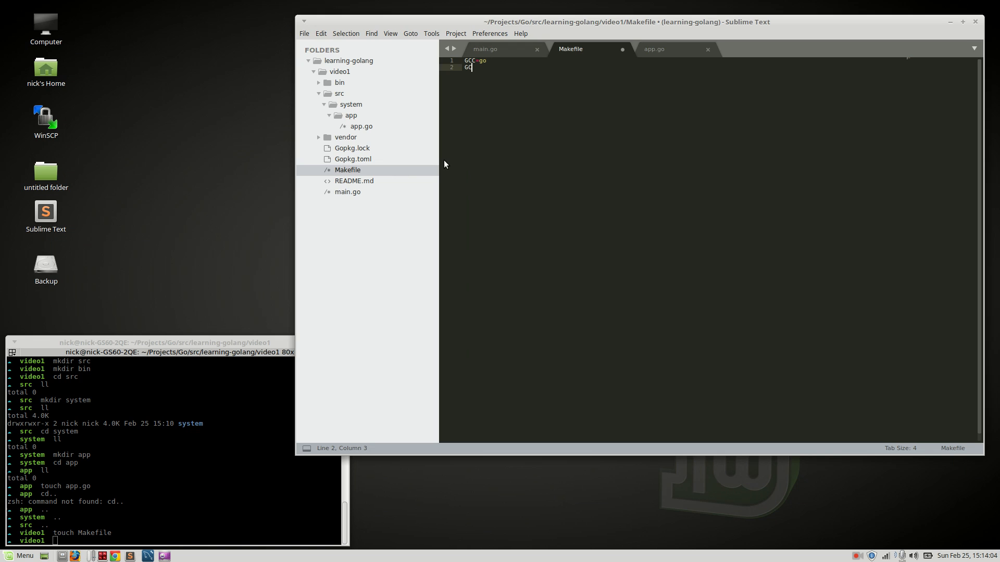
text(MD)
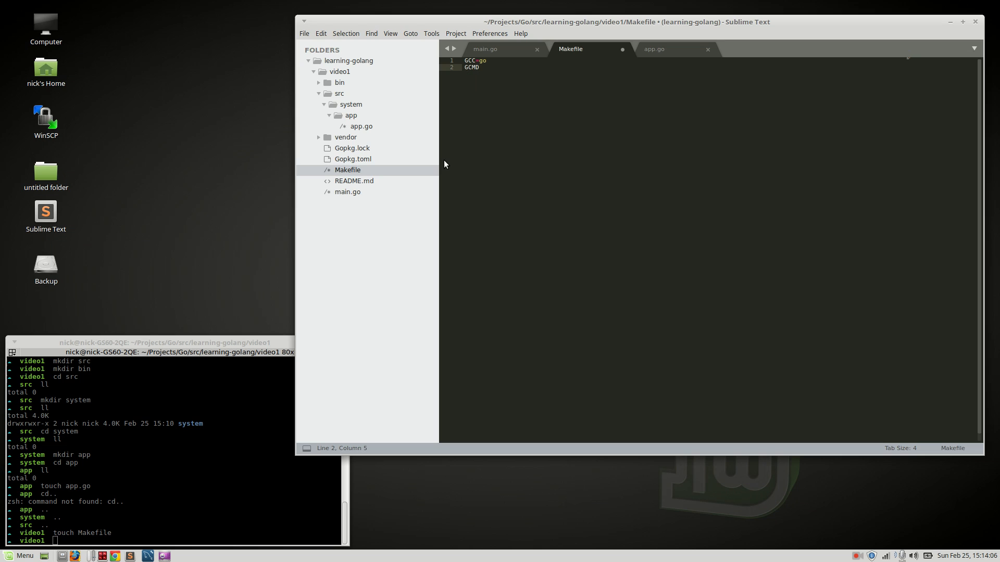
text(run)
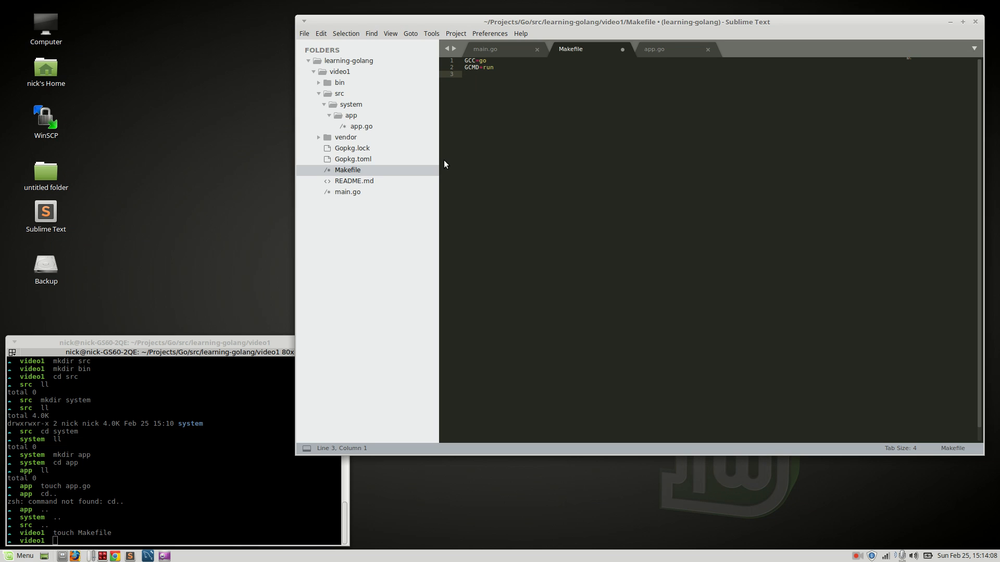
text(GPATH)
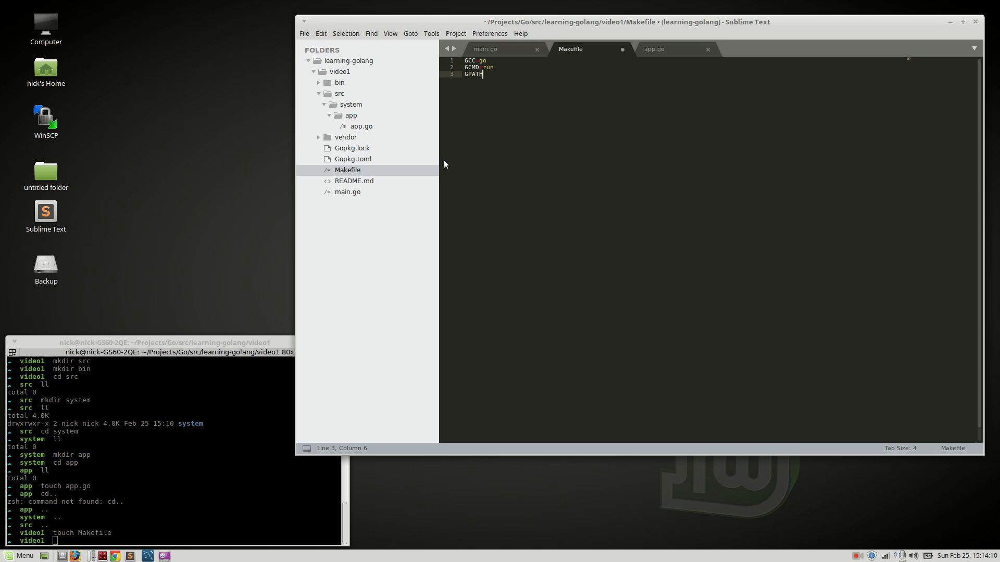
text(=main.go)
text(run:)
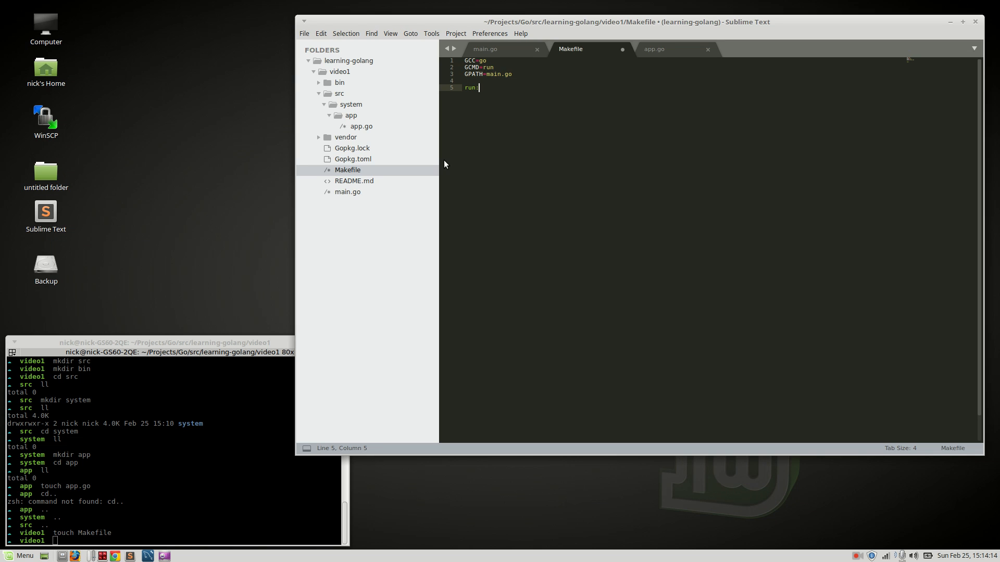
- Add a run target with recipe $(GCC) $(GCMD) $(GPATH)
key(Return)
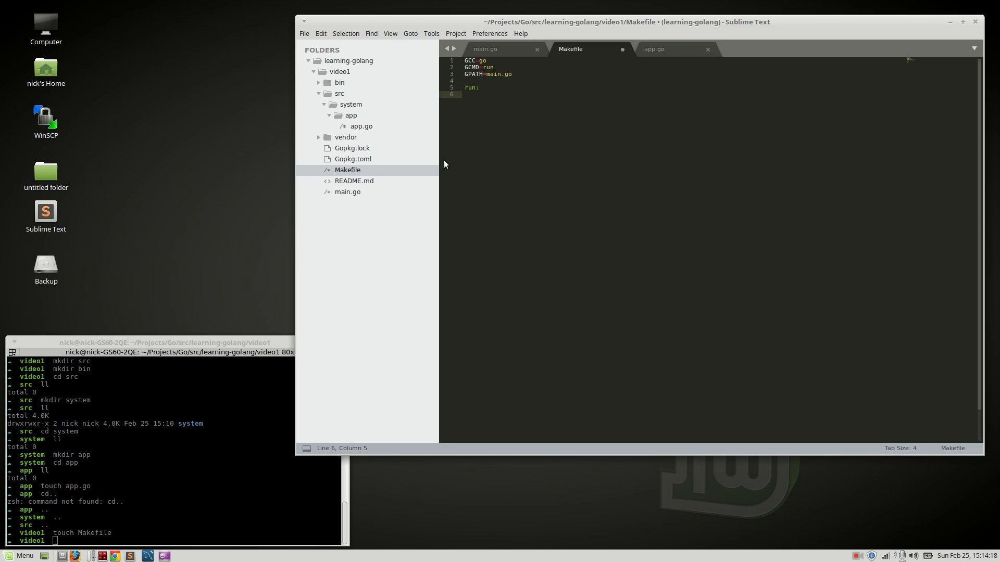
text($(GCC) $(GCMD)
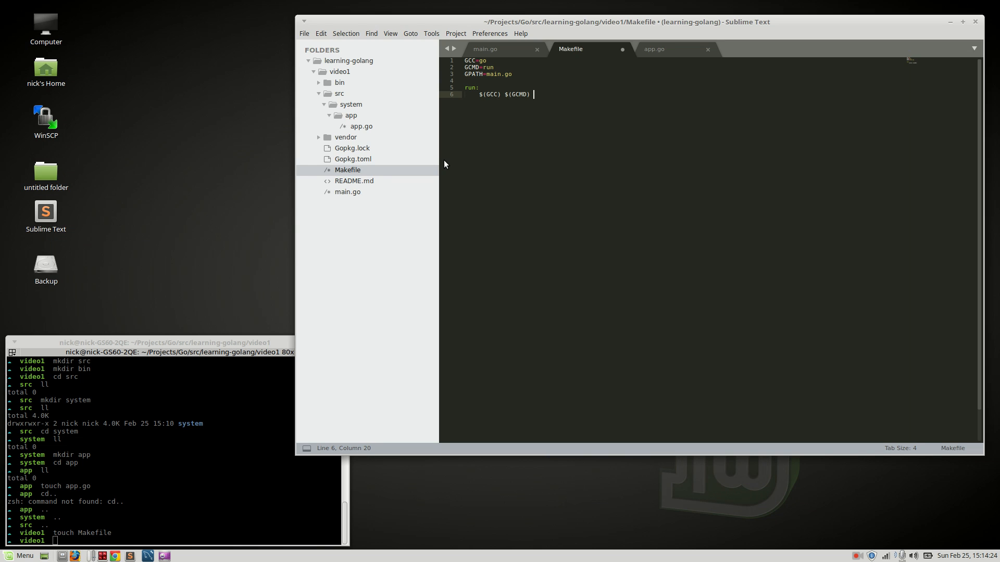
text($()
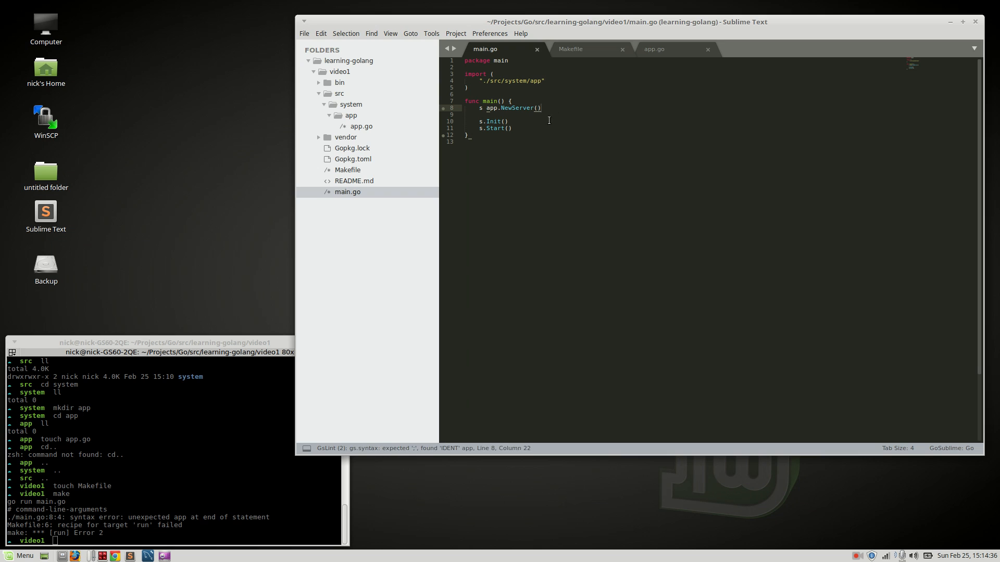
- Fix line 8 to s := app.NewServer(), save, run make to start the server, and open the browser
text(:=)
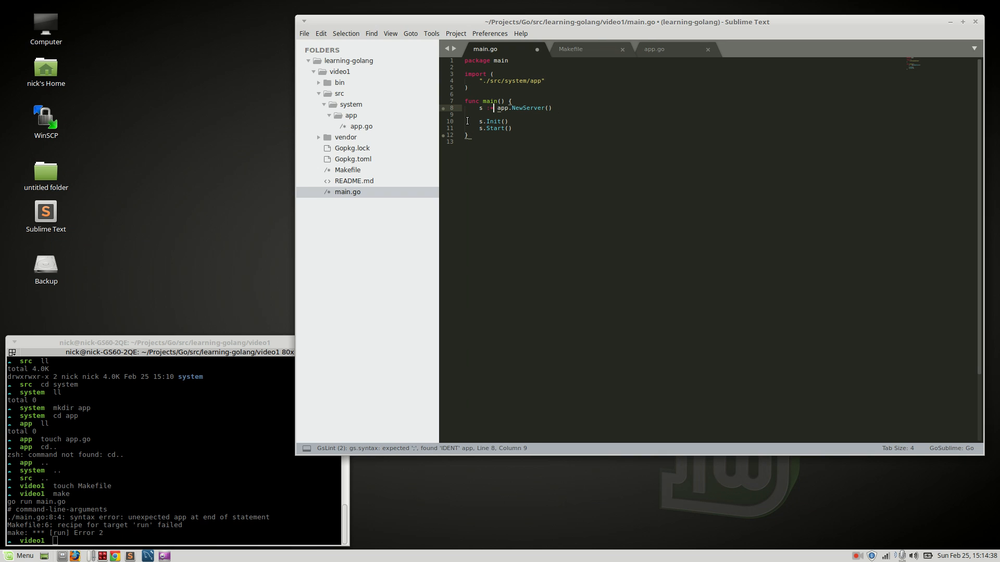
key(ctrl+s)
text(make)
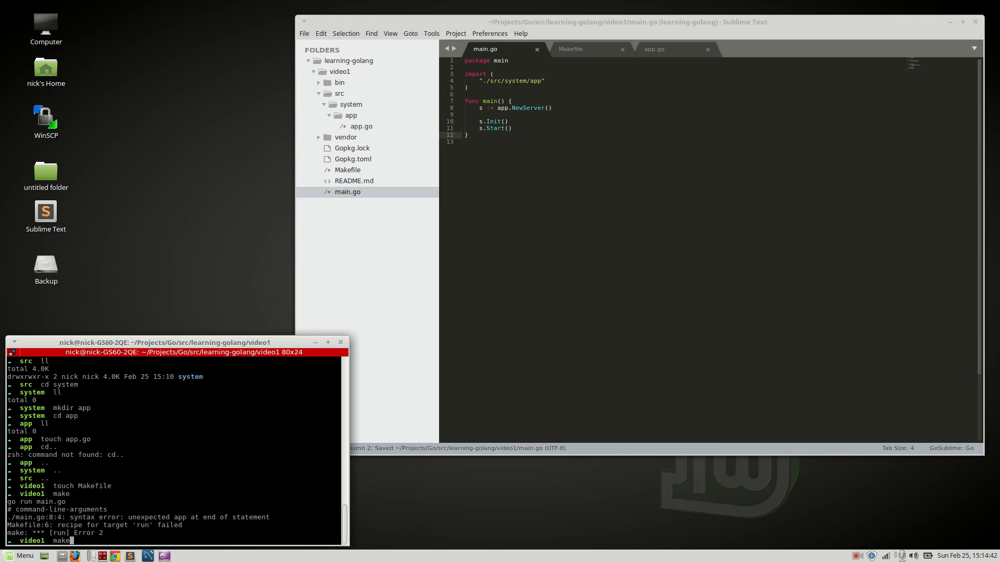
key(Return)
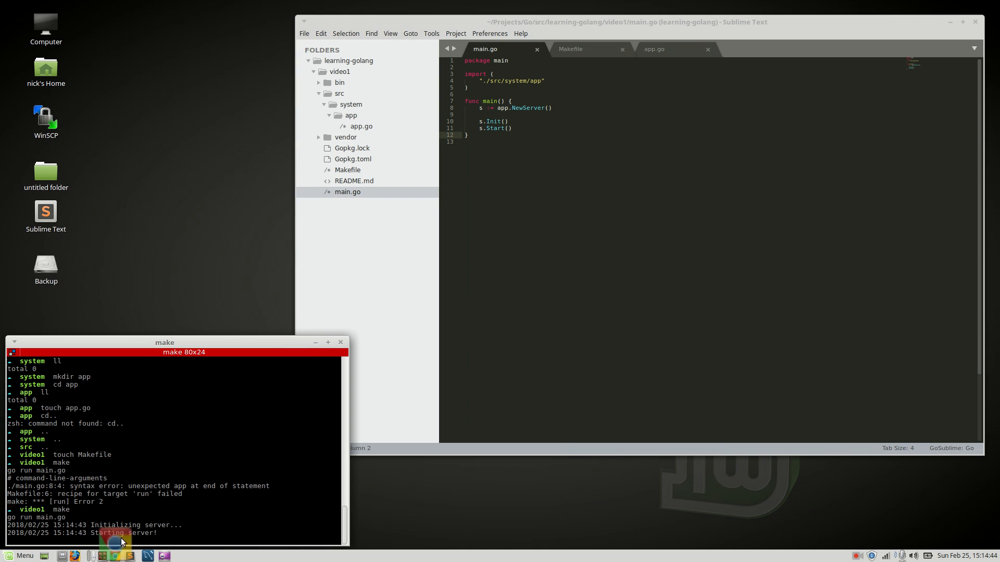
click(107, 557)
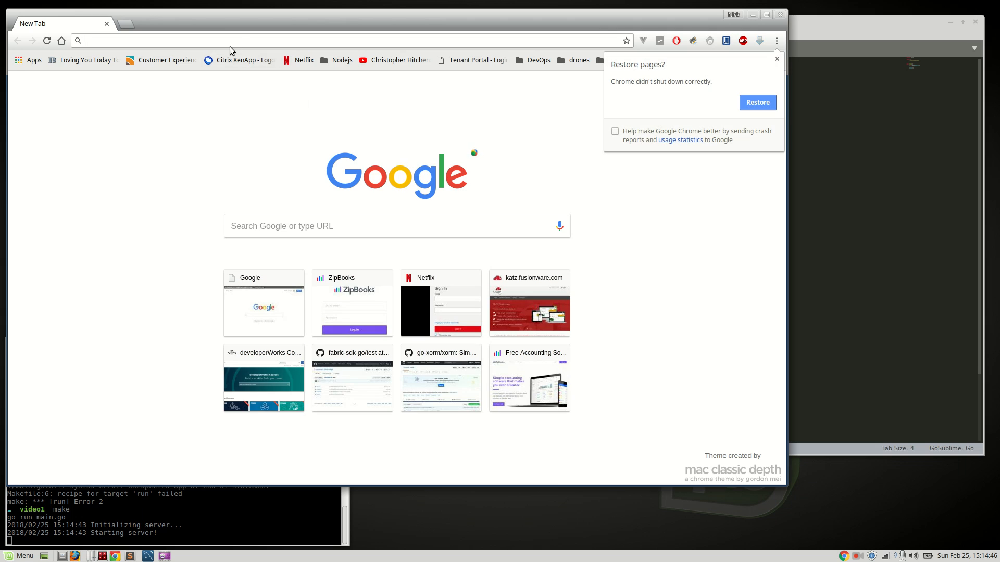
- Visit localhost:8000 in Chrome and see the Go server answer 404 page not found
text(localhost:8000)
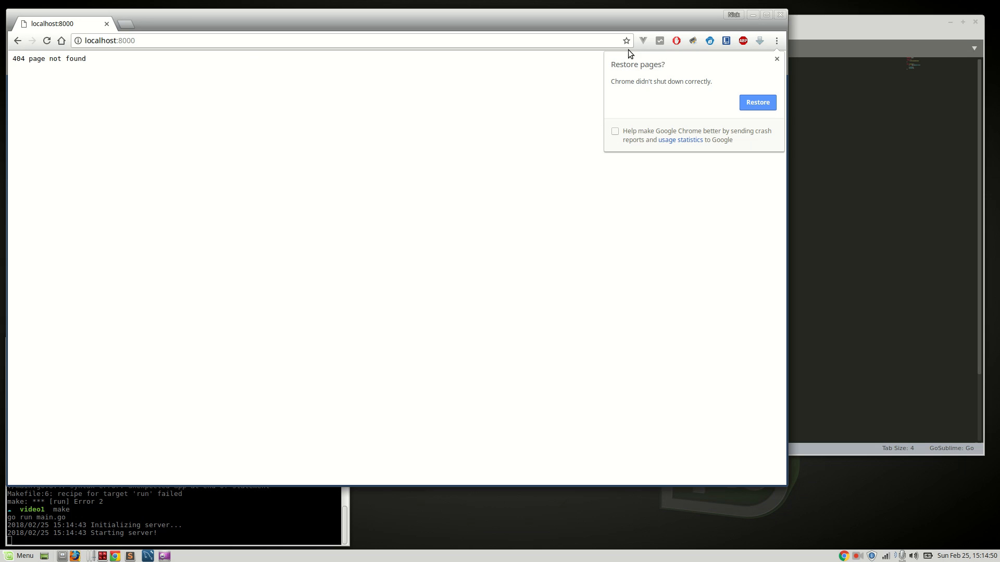
click(776, 59)
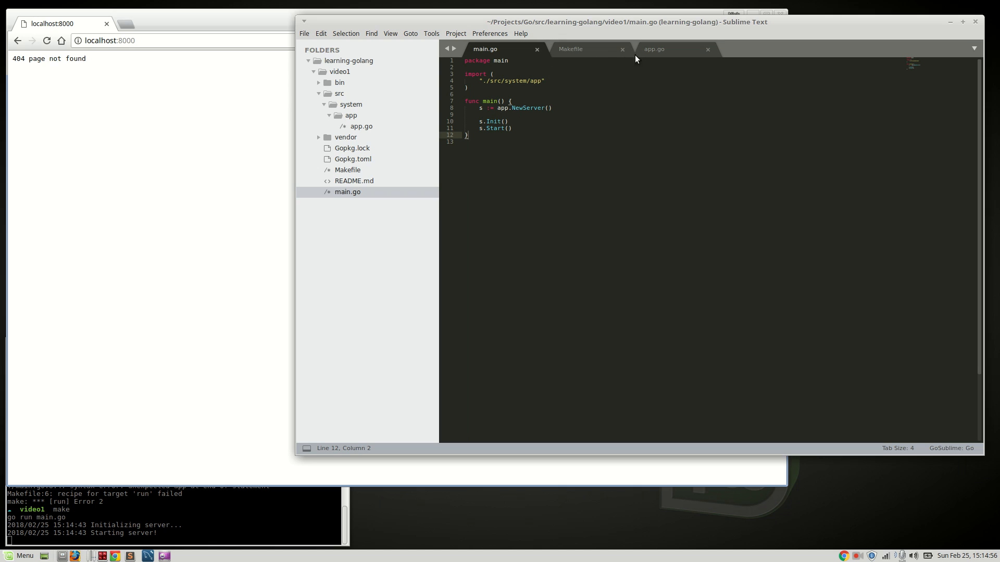
- Review app.go, the Makefile and main.go unchanged, finishing on the app.go Server code
click(654, 49)
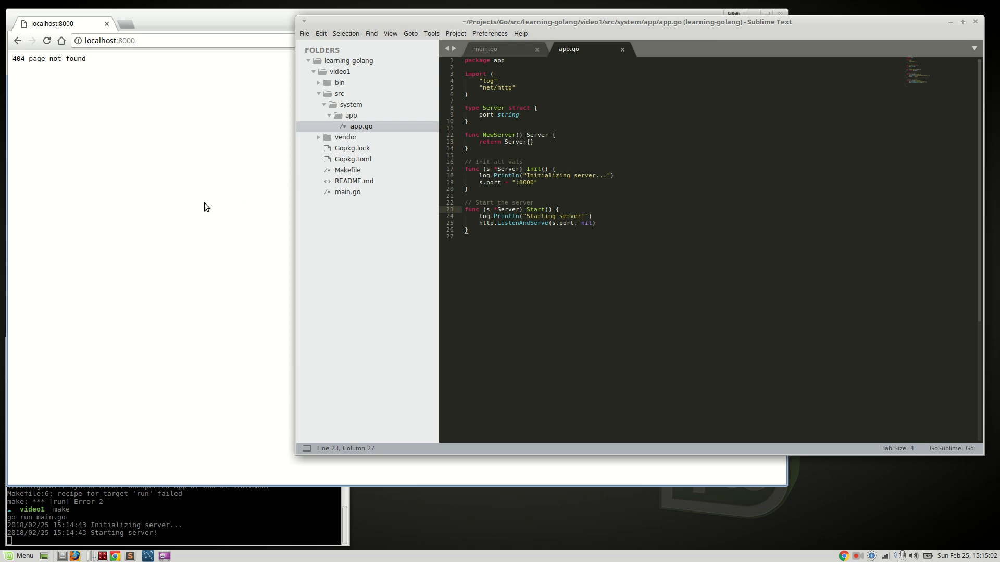
mouse_move(459, 60)
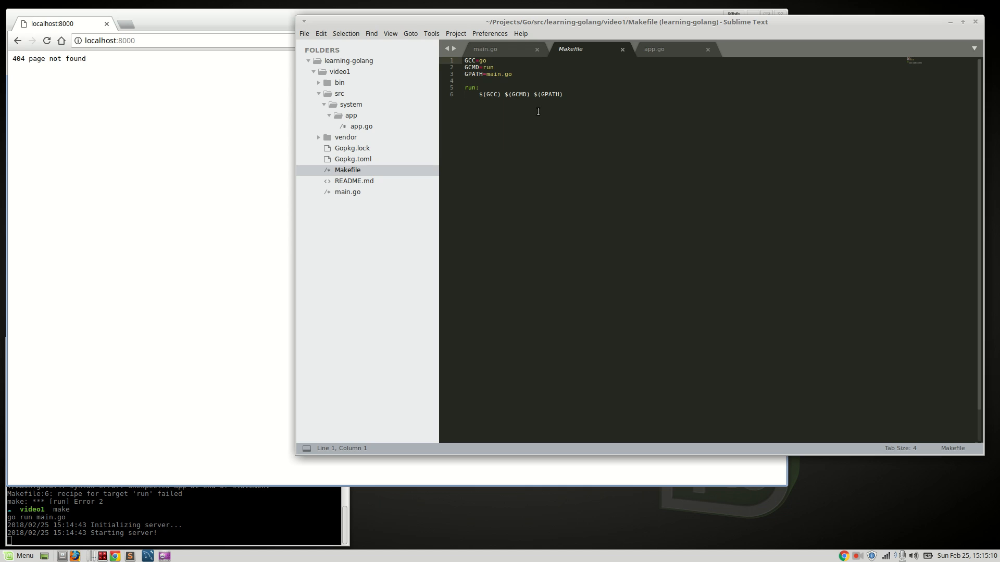
click(564, 94)
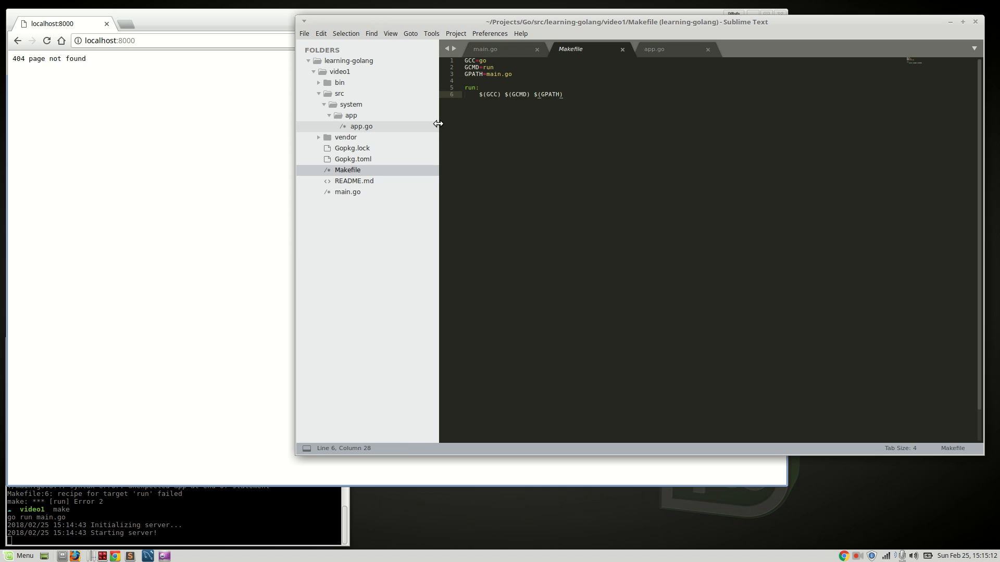
click(485, 49)
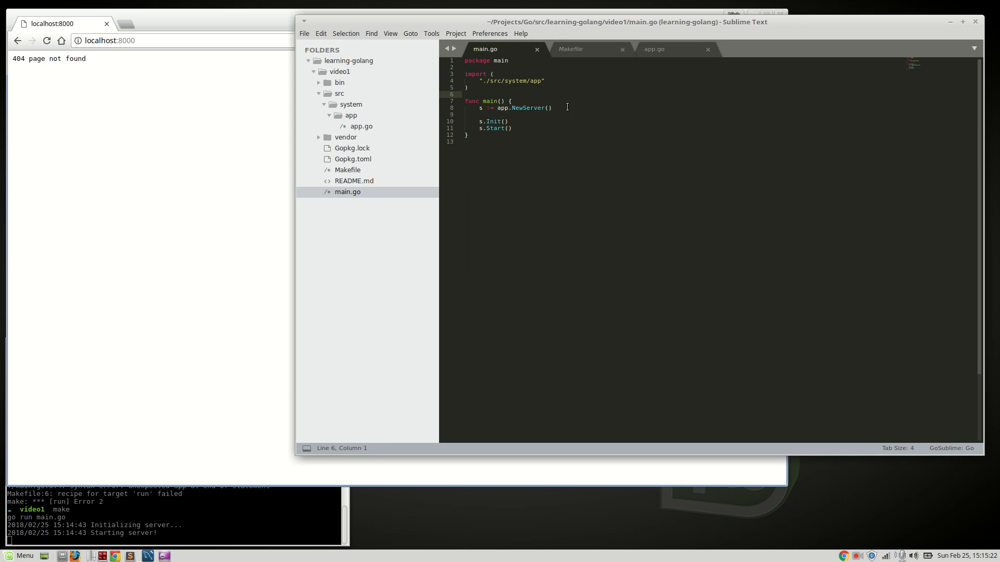
click(654, 49)
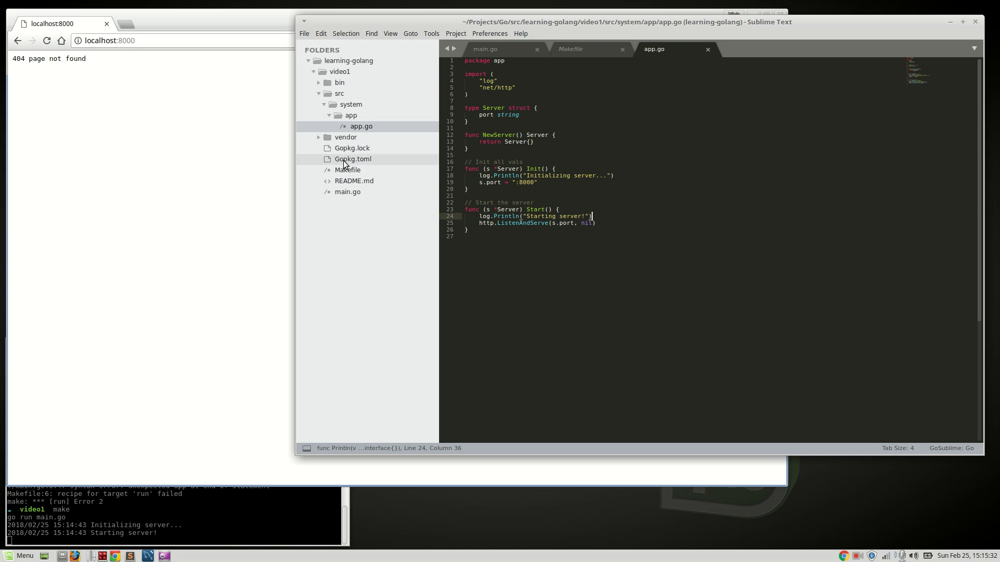
mouse_move(612, 300)
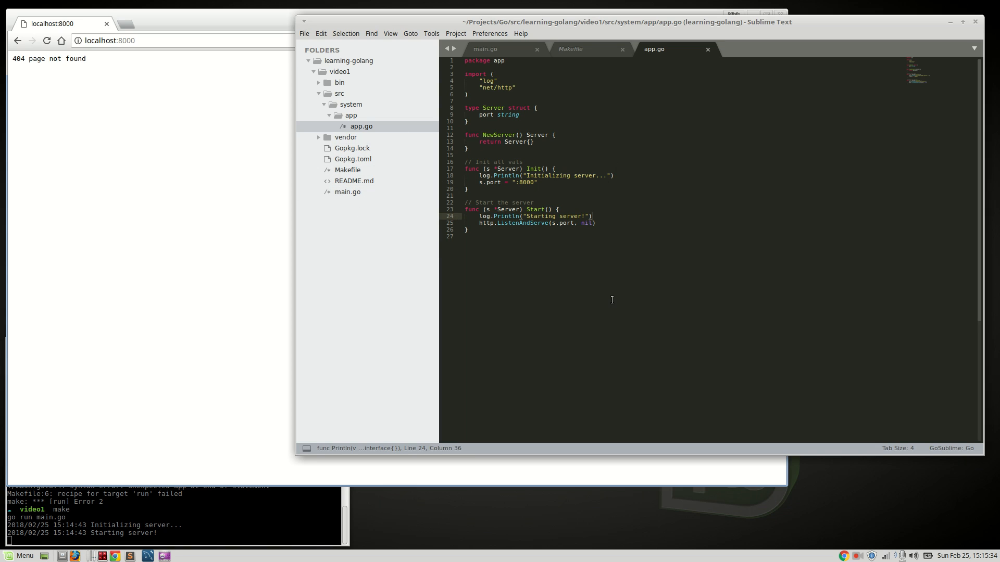
mouse_move(616, 255)
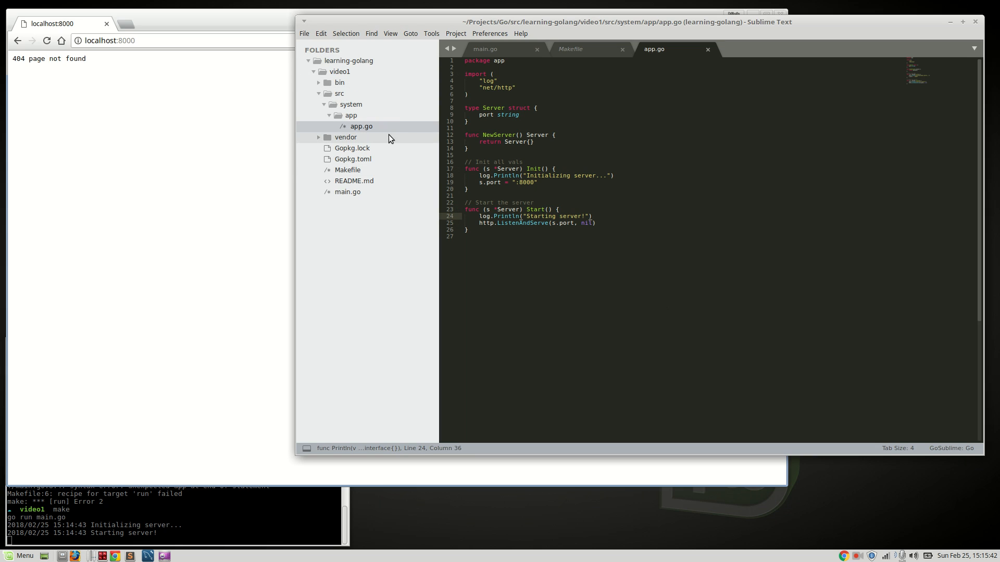
click(529, 141)
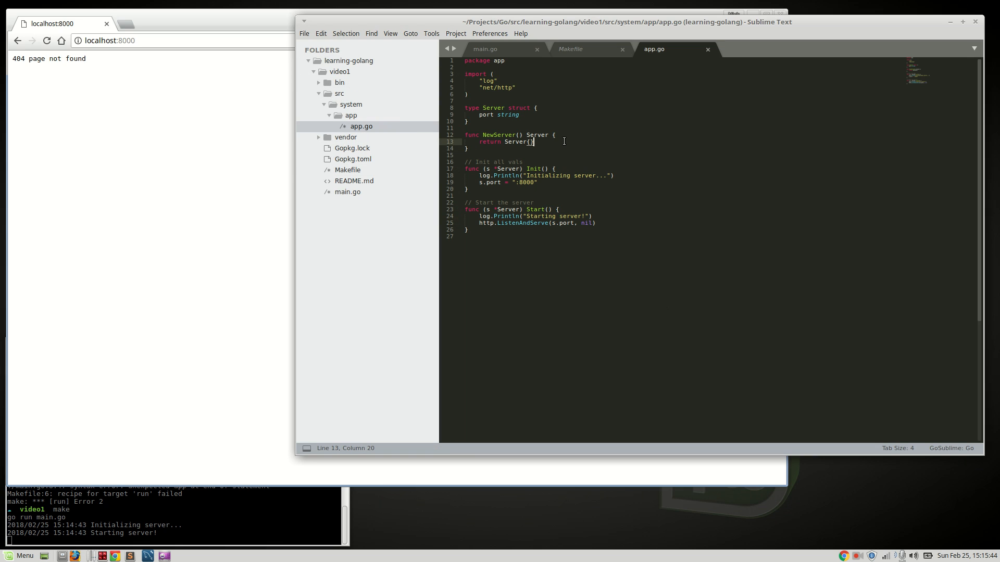